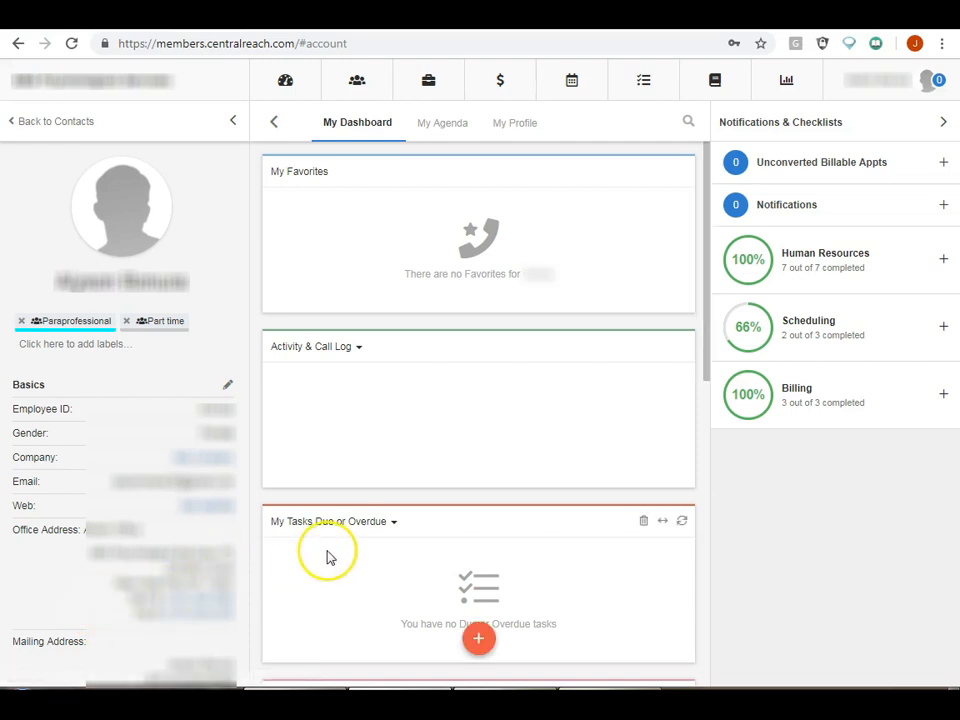
{"action": "mouse_move", "coordinate": [331, 556]}
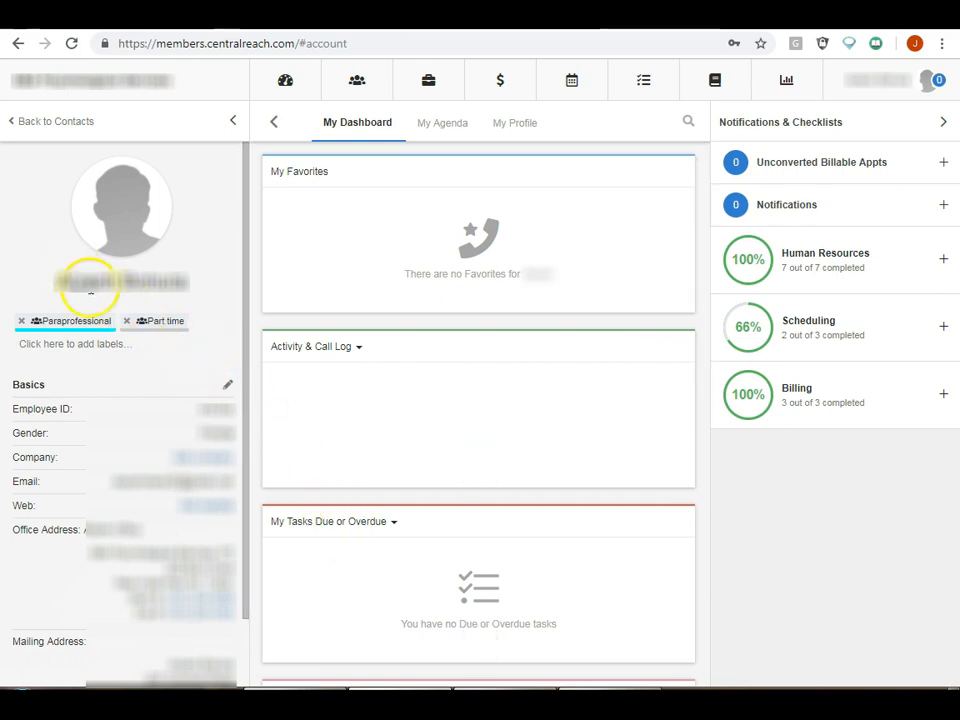
{"action": "mouse_move", "coordinate": [127, 294]}
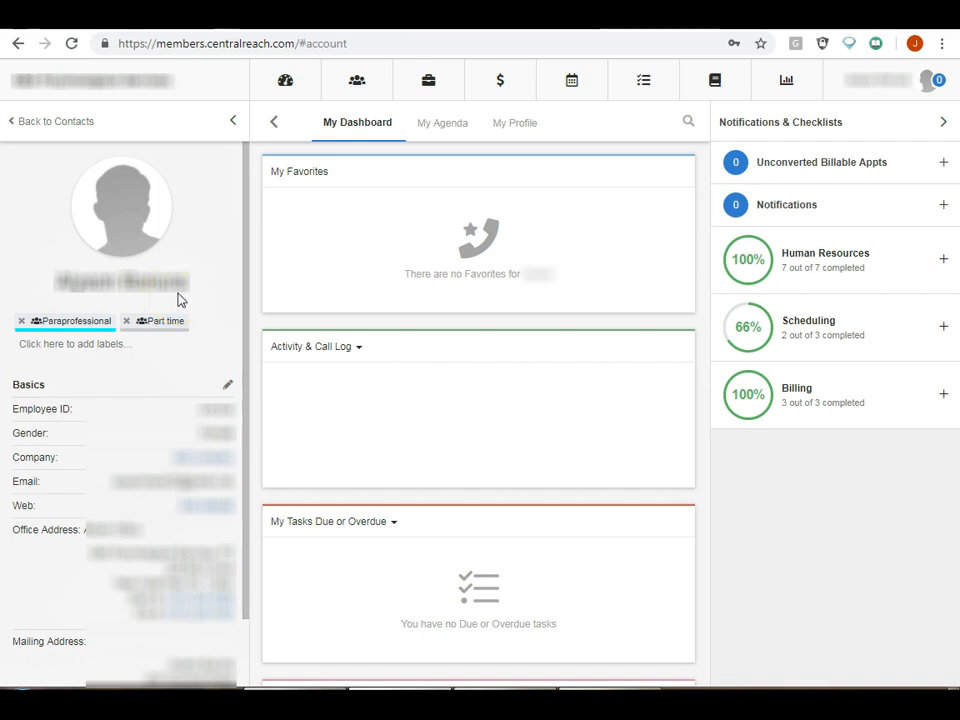
{"action": "mouse_move", "coordinate": [195, 298]}
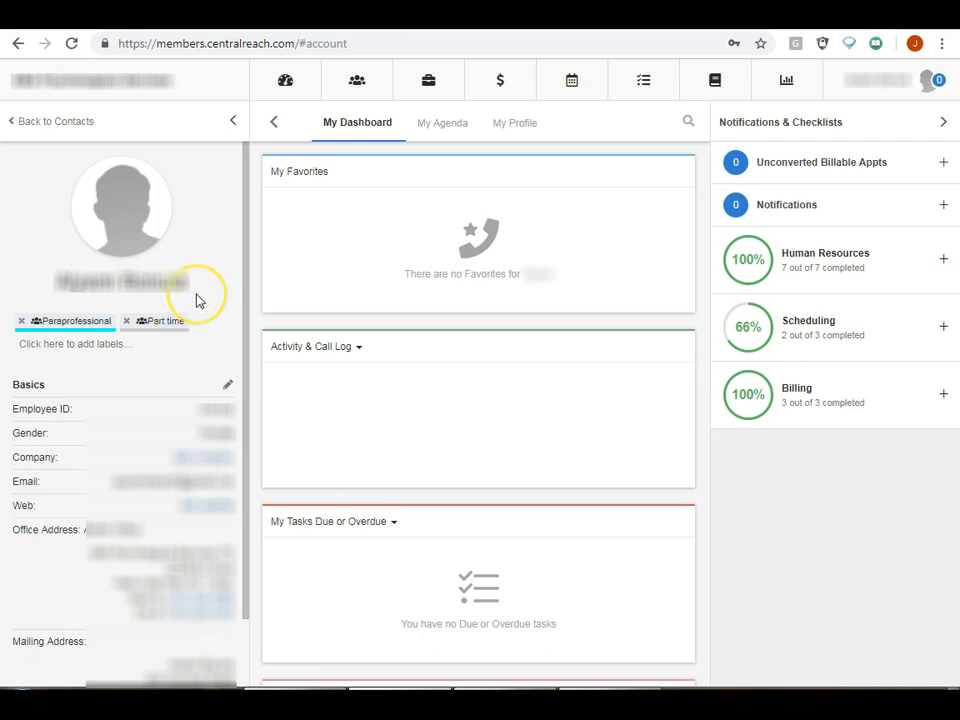
{"action": "mouse_move", "coordinate": [197, 300]}
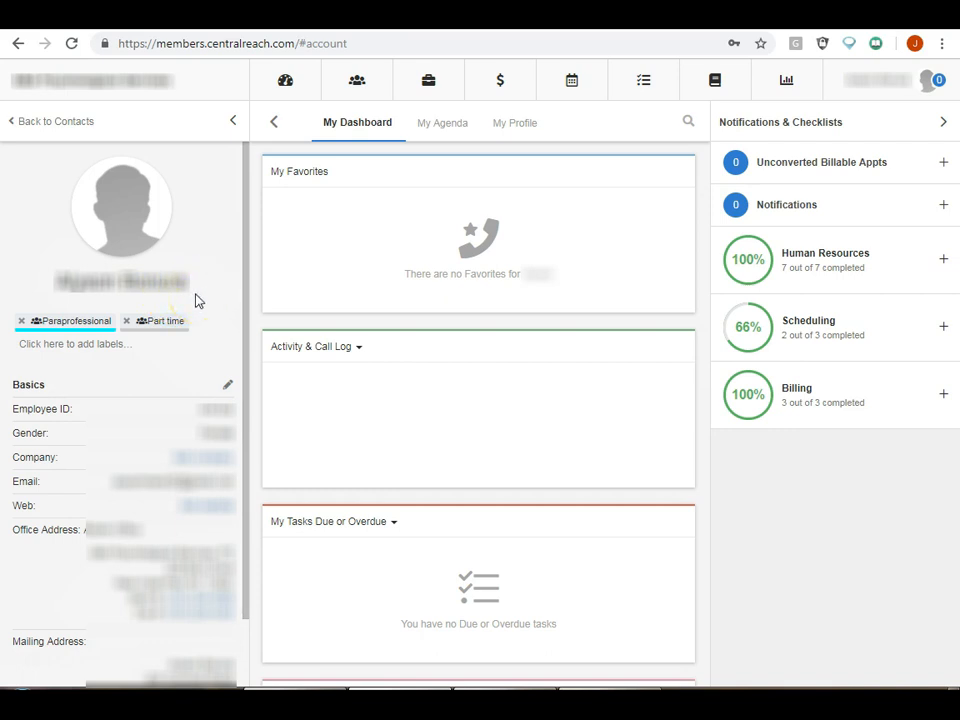
{"action": "mouse_move", "coordinate": [445, 150]}
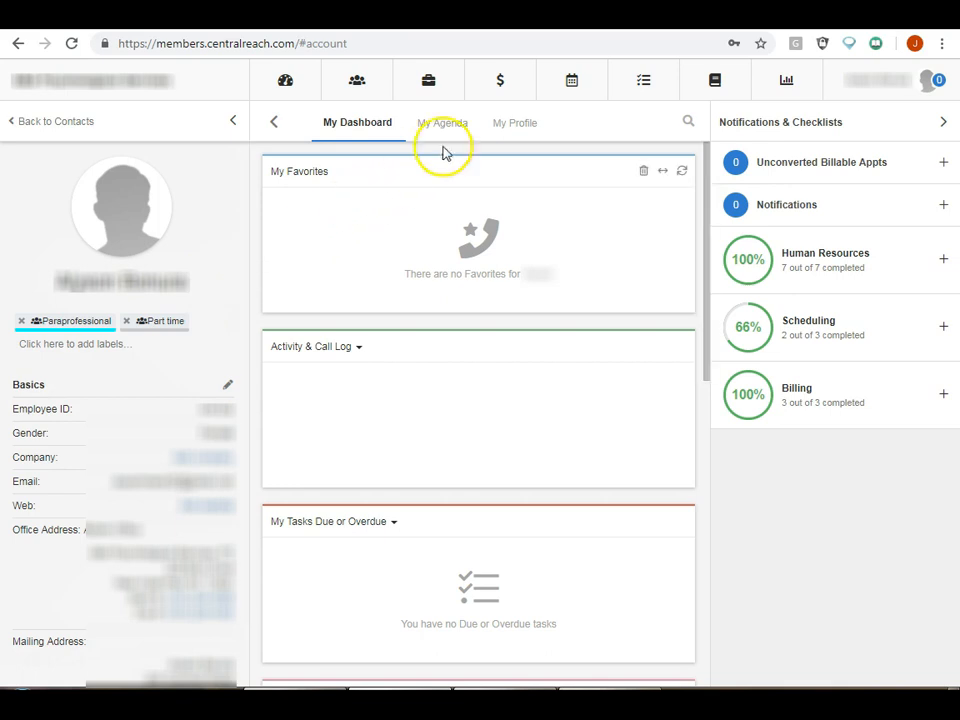
{"action": "mouse_move", "coordinate": [500, 80]}
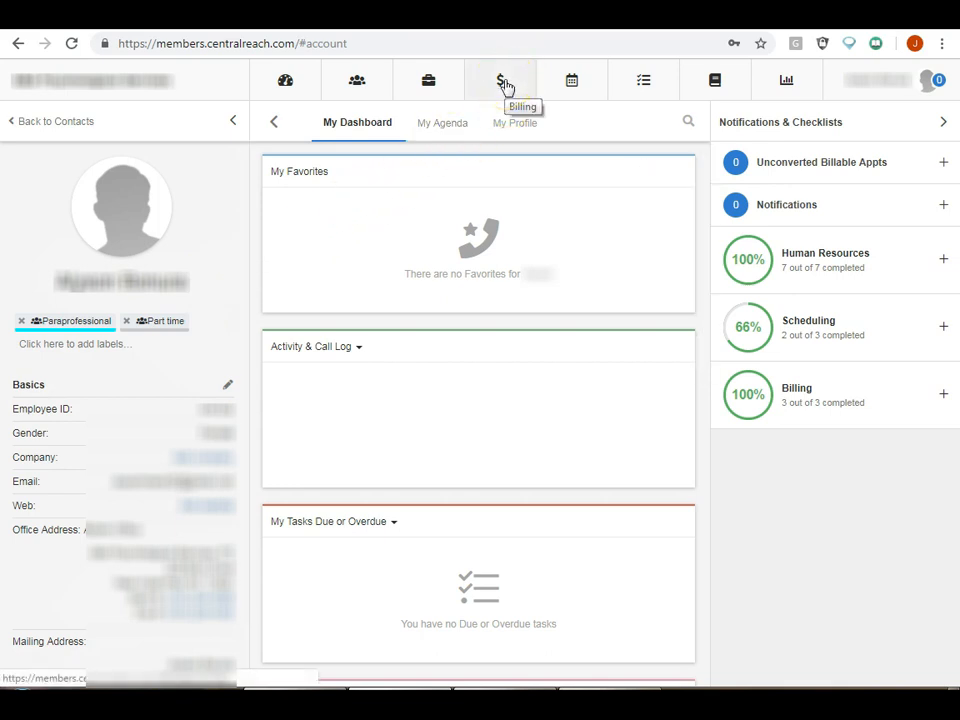
- Open Authorizations from the Billing & Timesheets menu to list billing authorizations
{"action": "left_click", "coordinate": [500, 80]}
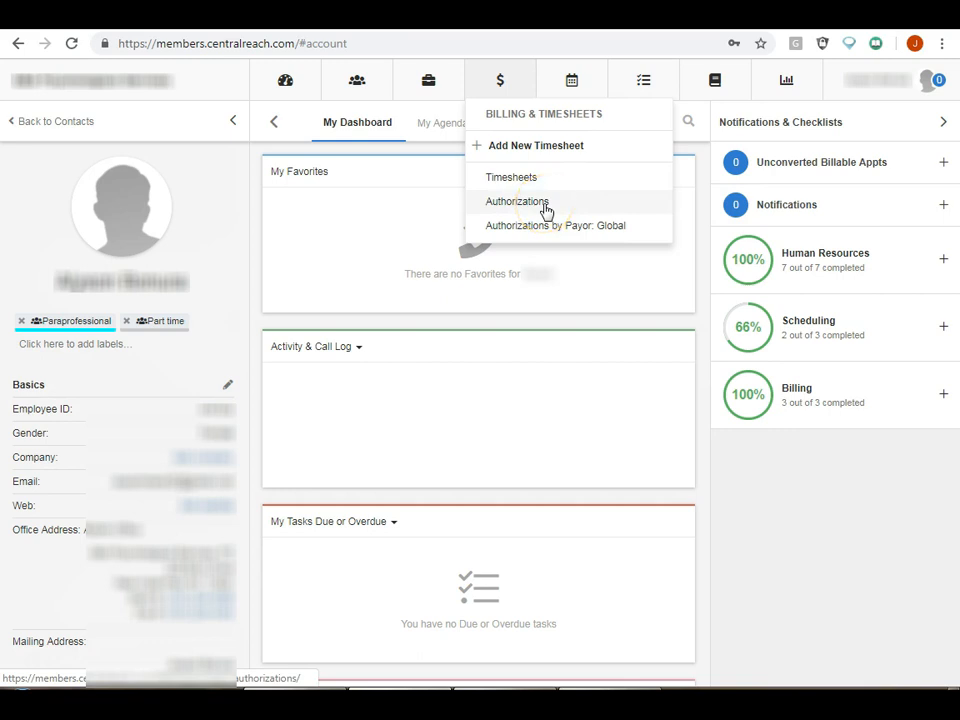
{"action": "left_click", "coordinate": [517, 201]}
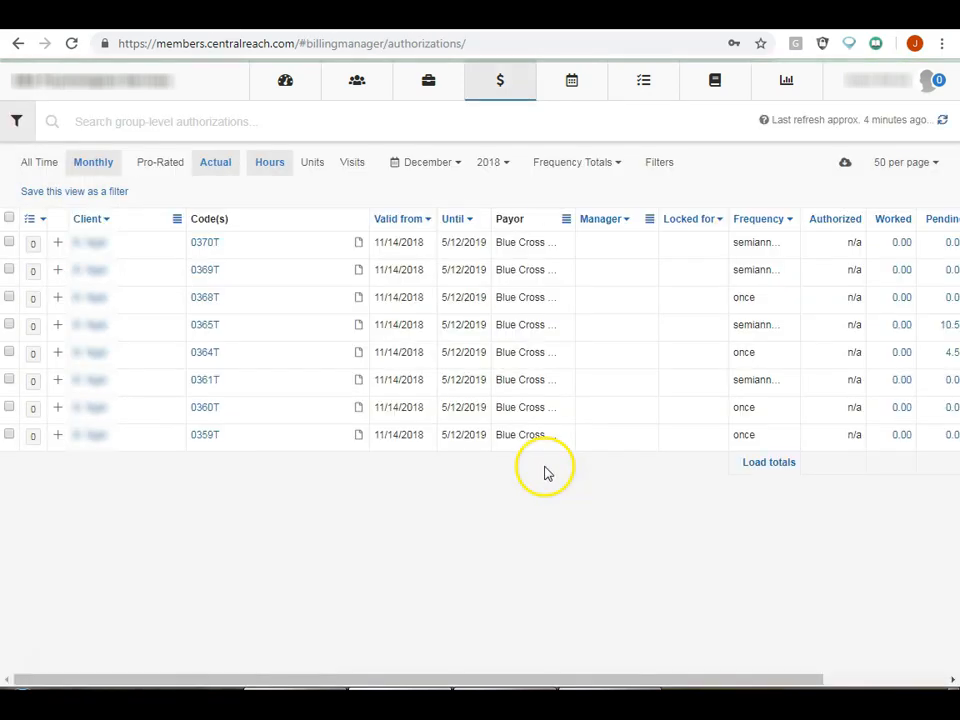
{"action": "mouse_move", "coordinate": [255, 425]}
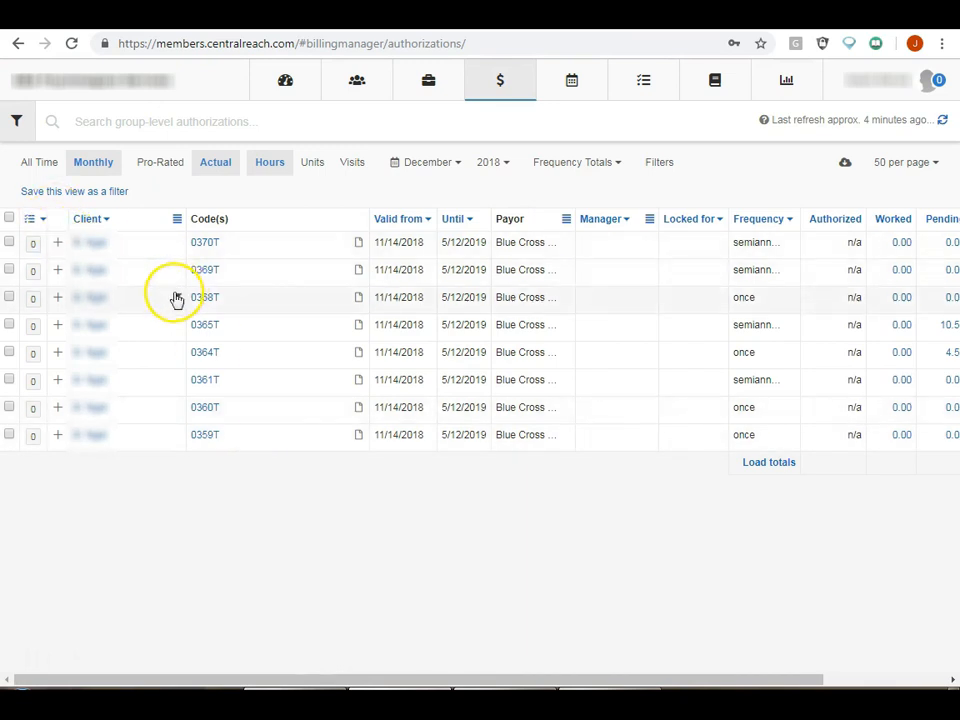
{"action": "mouse_move", "coordinate": [270, 418]}
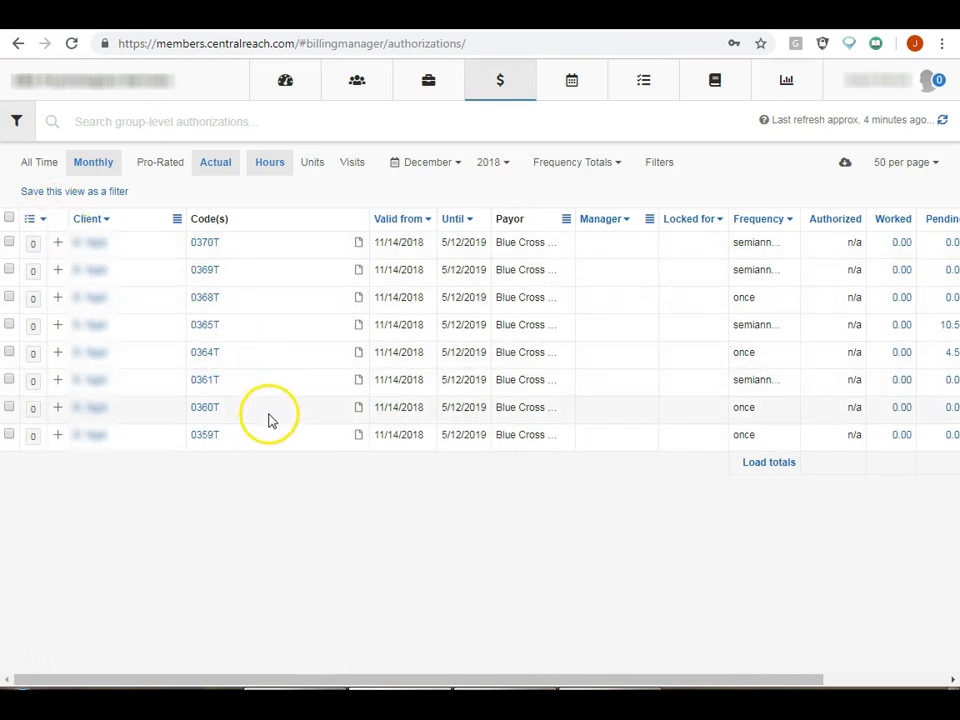
{"action": "mouse_move", "coordinate": [283, 444]}
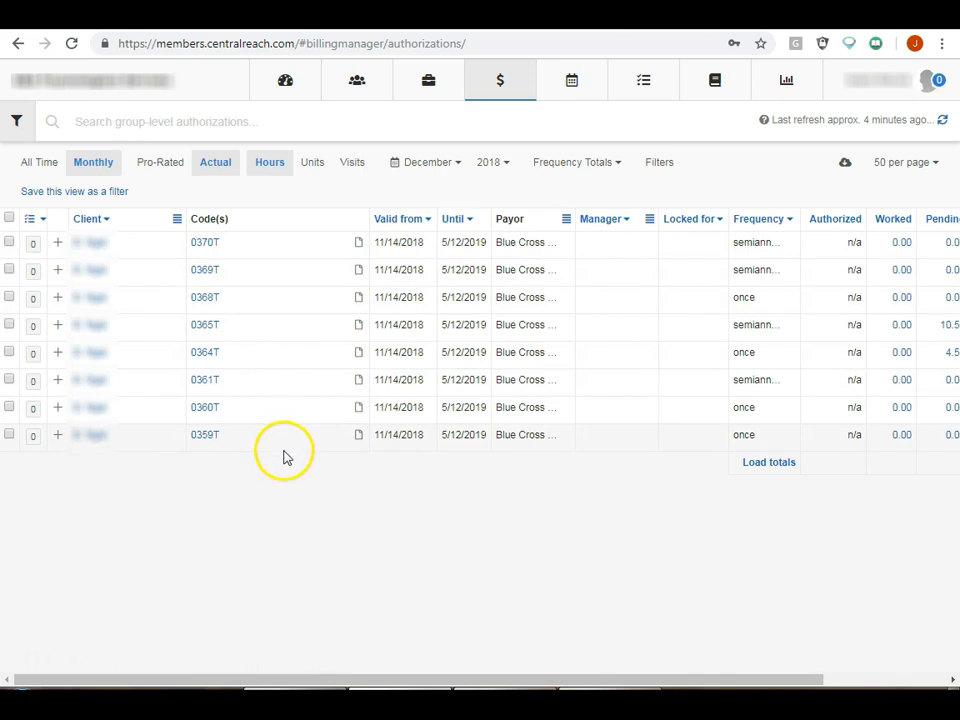
{"action": "mouse_move", "coordinate": [290, 413]}
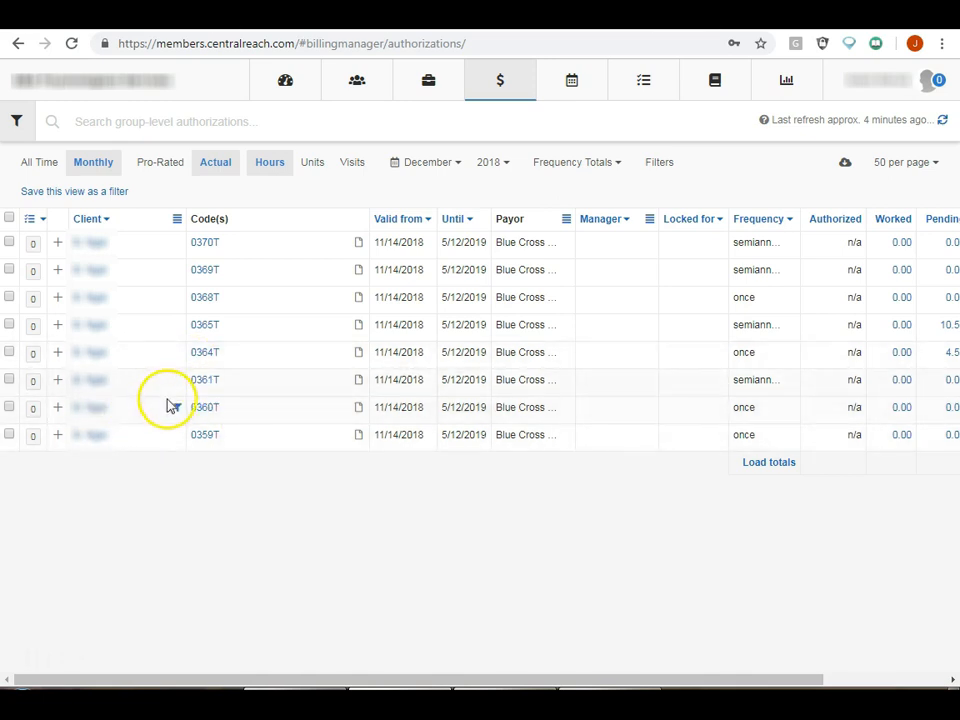
{"action": "mouse_move", "coordinate": [205, 442]}
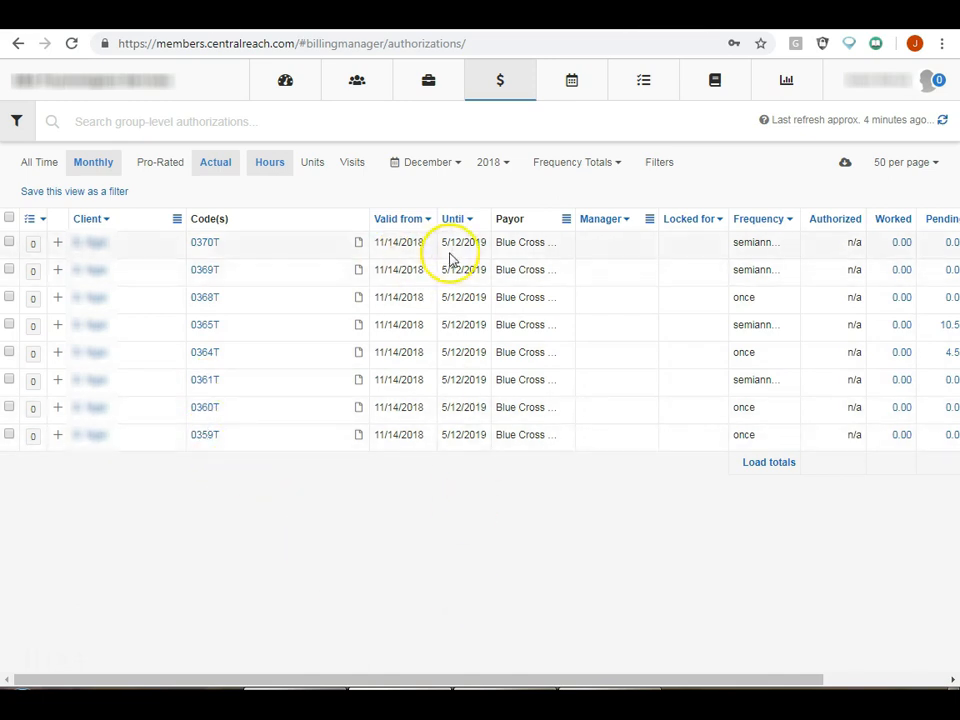
{"action": "mouse_move", "coordinate": [532, 255]}
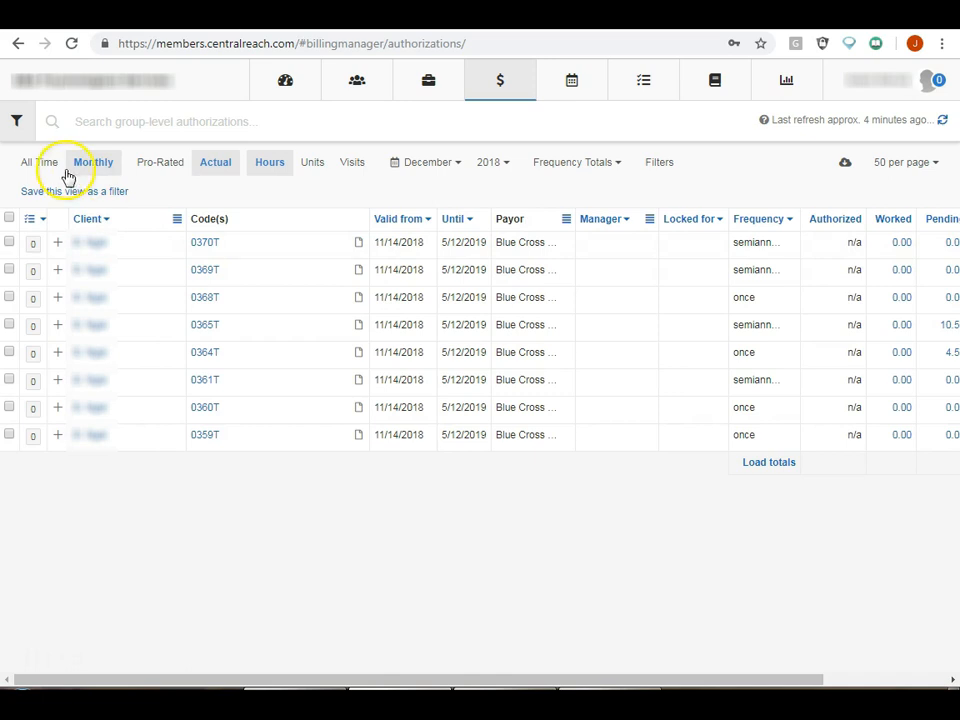
- Switch the authorizations table from Monthly to the All Time view
{"action": "left_click", "coordinate": [39, 162]}
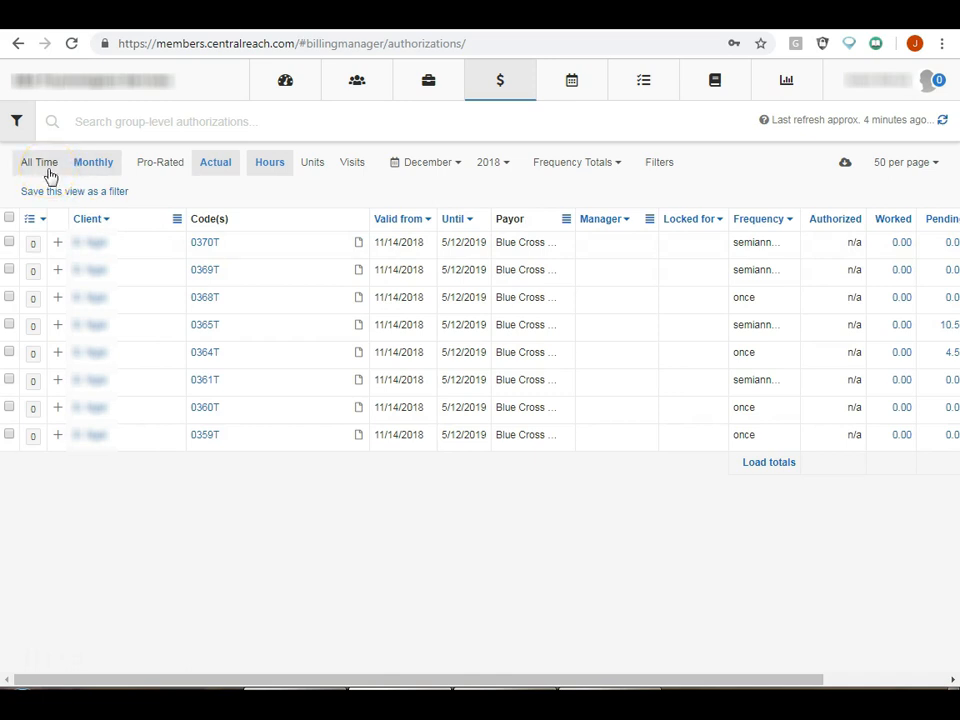
{"action": "left_click", "coordinate": [40, 162]}
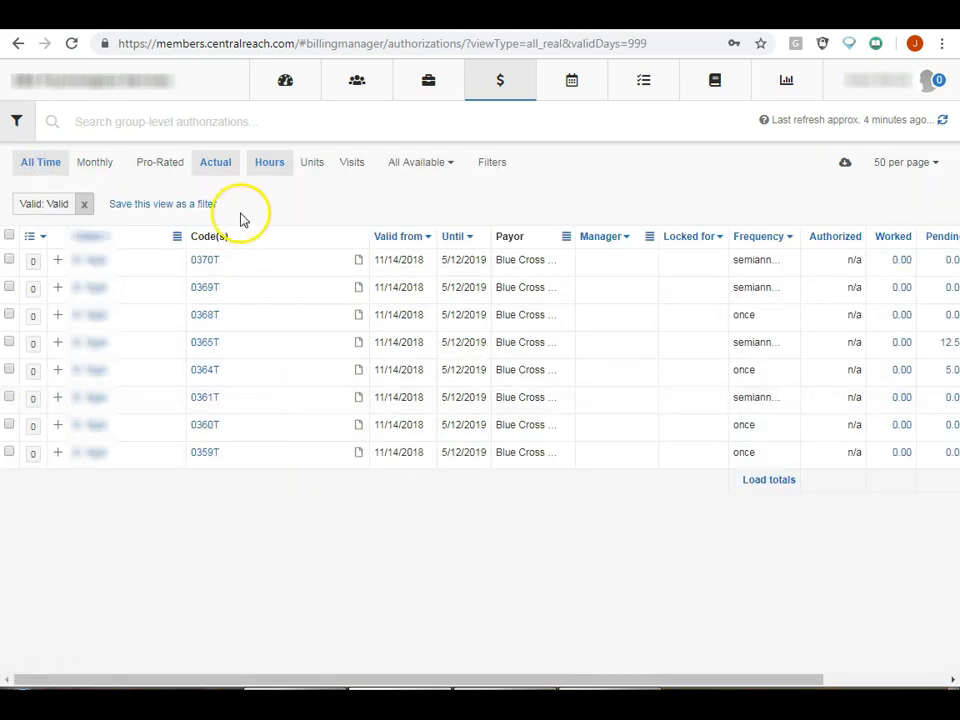
{"action": "mouse_move", "coordinate": [269, 162]}
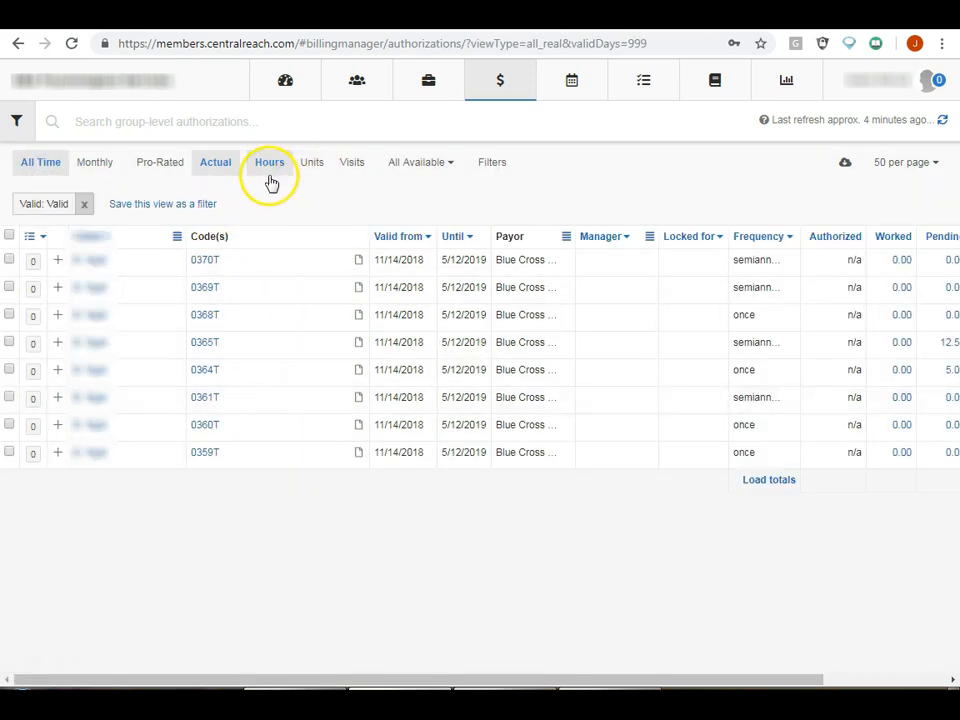
{"action": "mouse_move", "coordinate": [320, 190]}
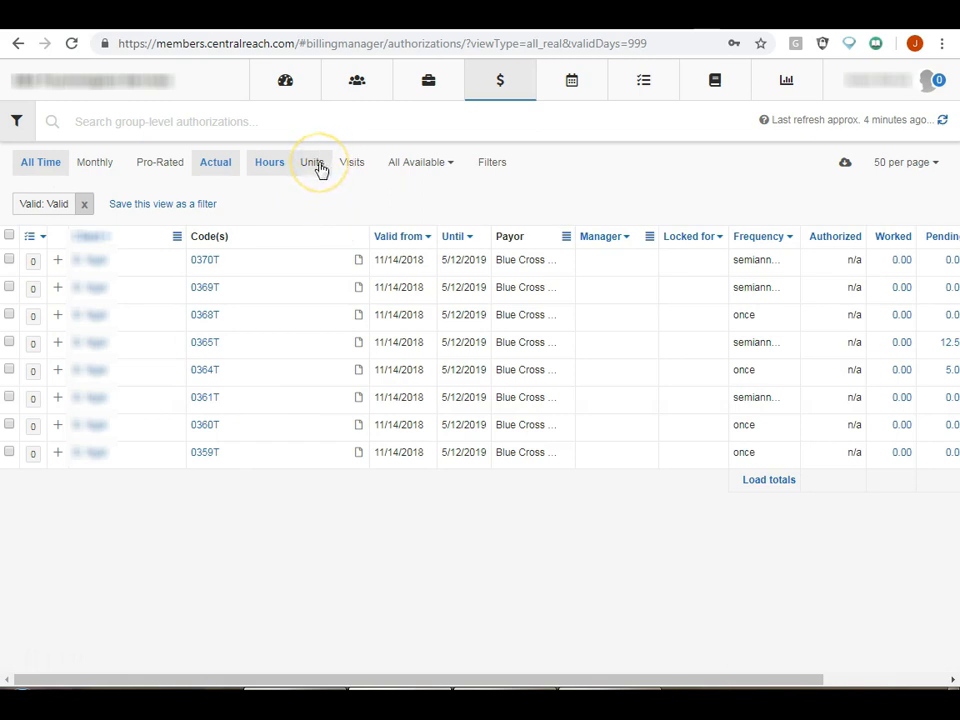
- Switch the authorization amounts from Hours to Units, briefly back to Hours, then Units again
{"action": "left_click", "coordinate": [311, 162]}
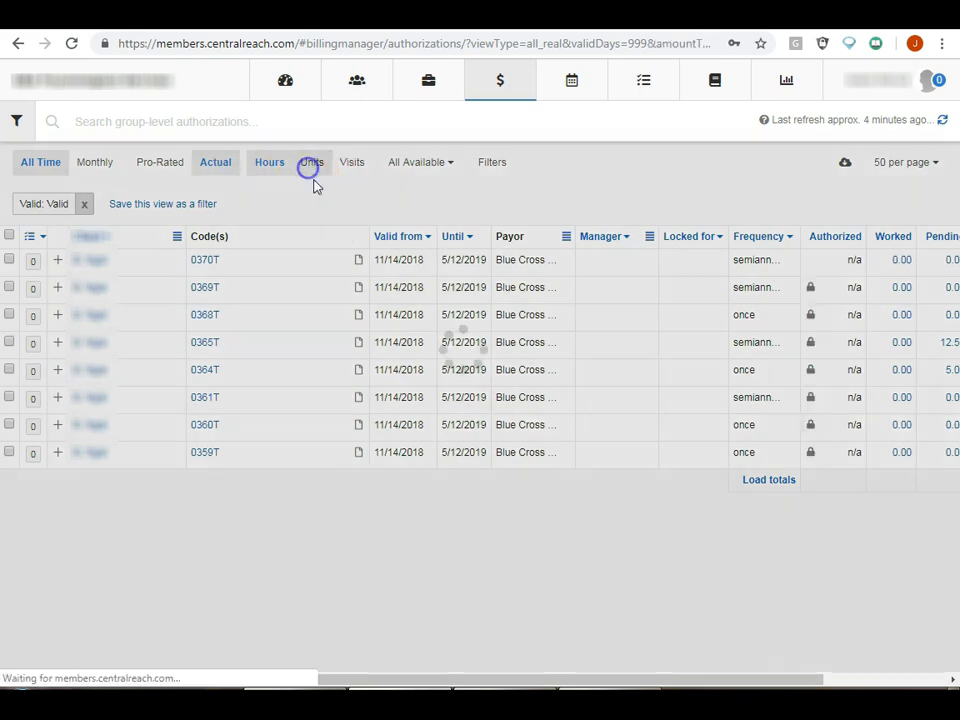
{"action": "left_click", "coordinate": [311, 162]}
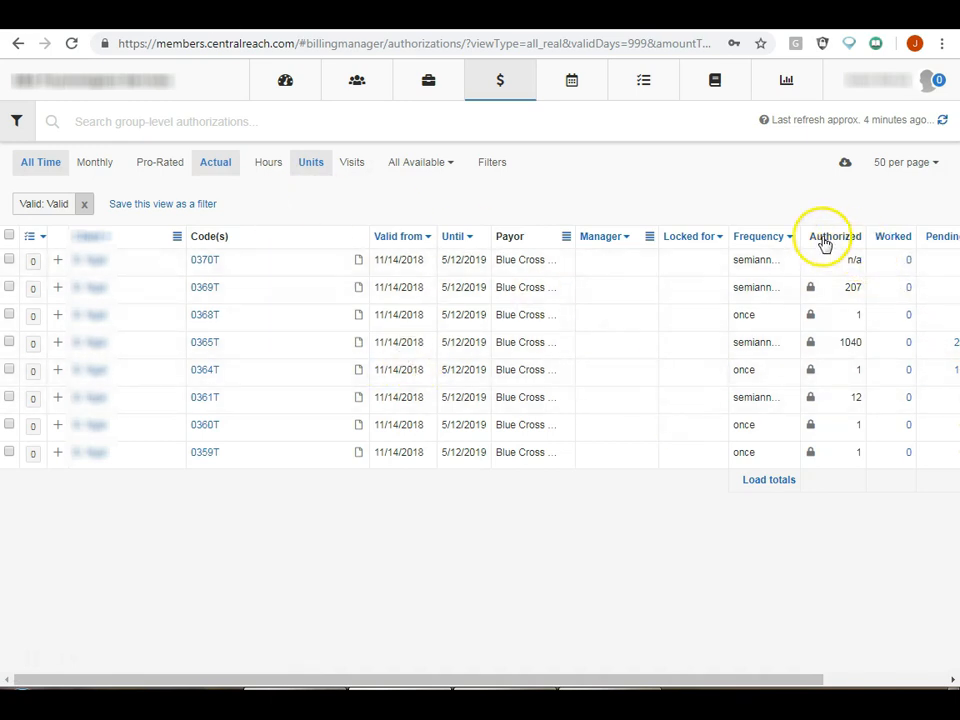
{"action": "mouse_move", "coordinate": [843, 236]}
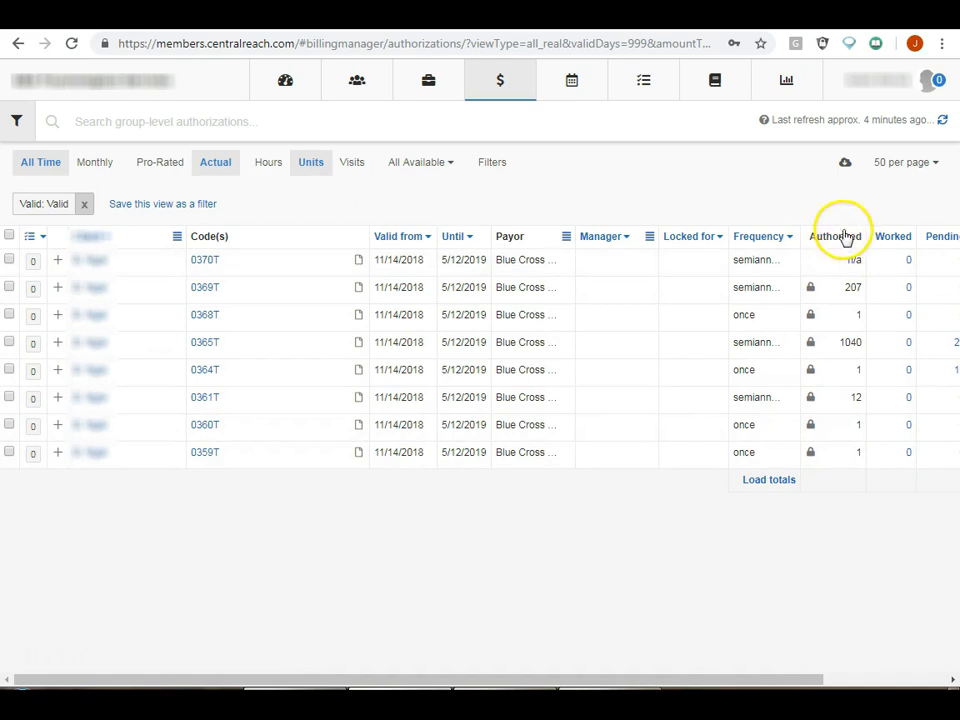
{"action": "mouse_move", "coordinate": [864, 490]}
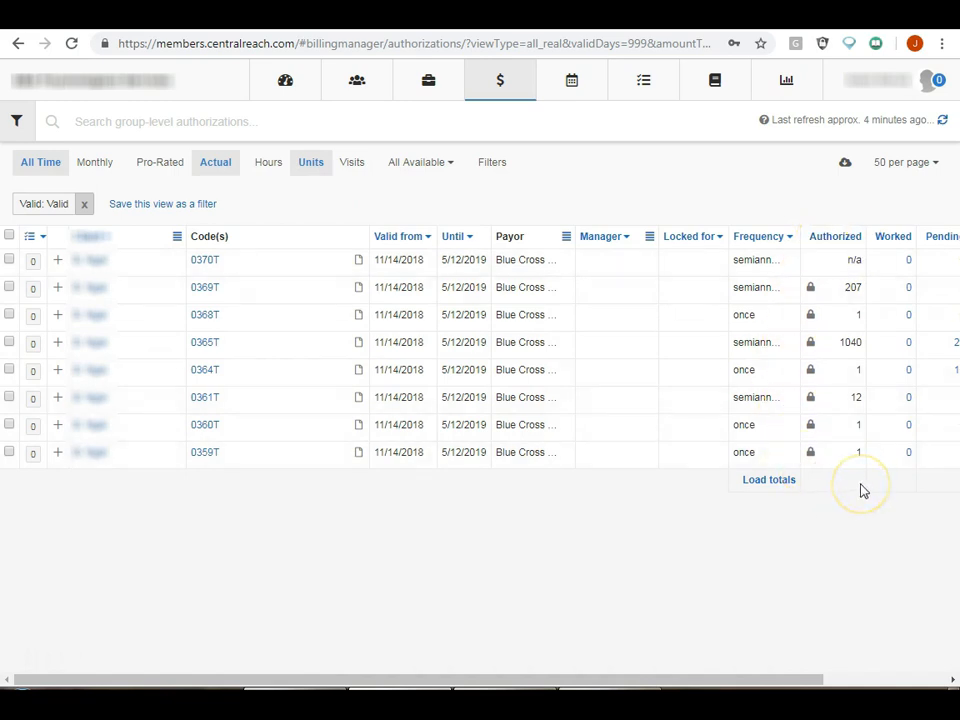
{"action": "mouse_move", "coordinate": [268, 162]}
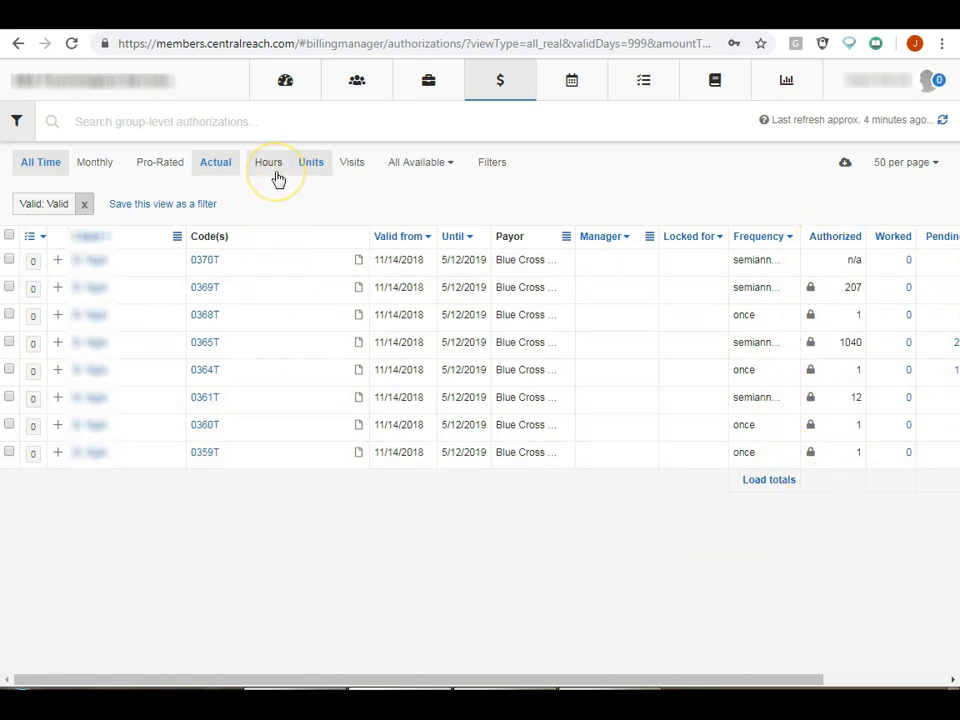
{"action": "left_click", "coordinate": [268, 162]}
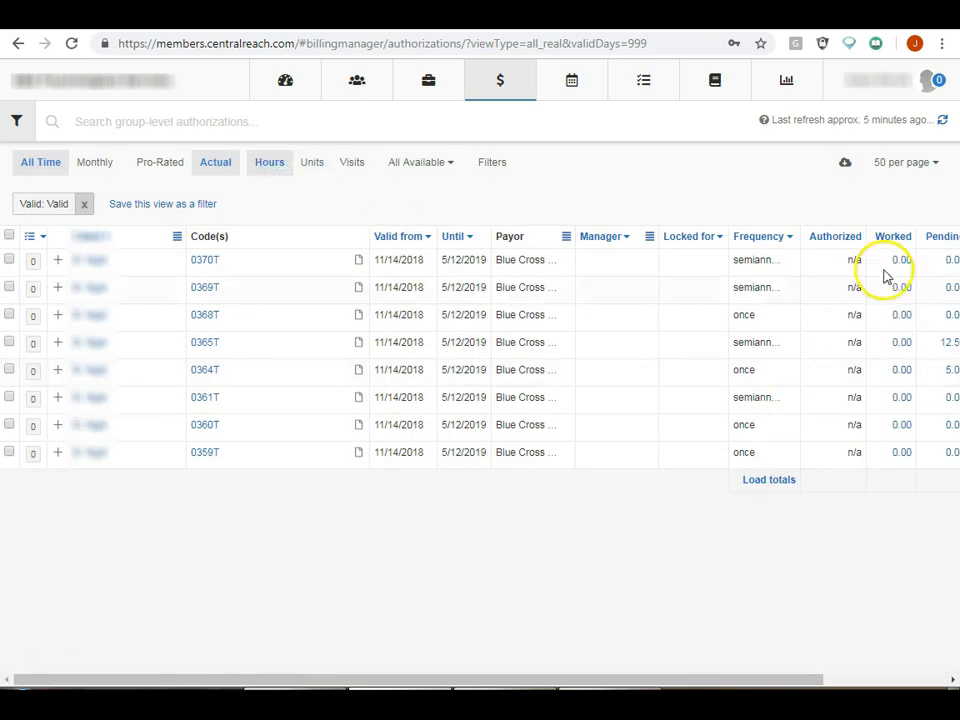
{"action": "mouse_move", "coordinate": [860, 470]}
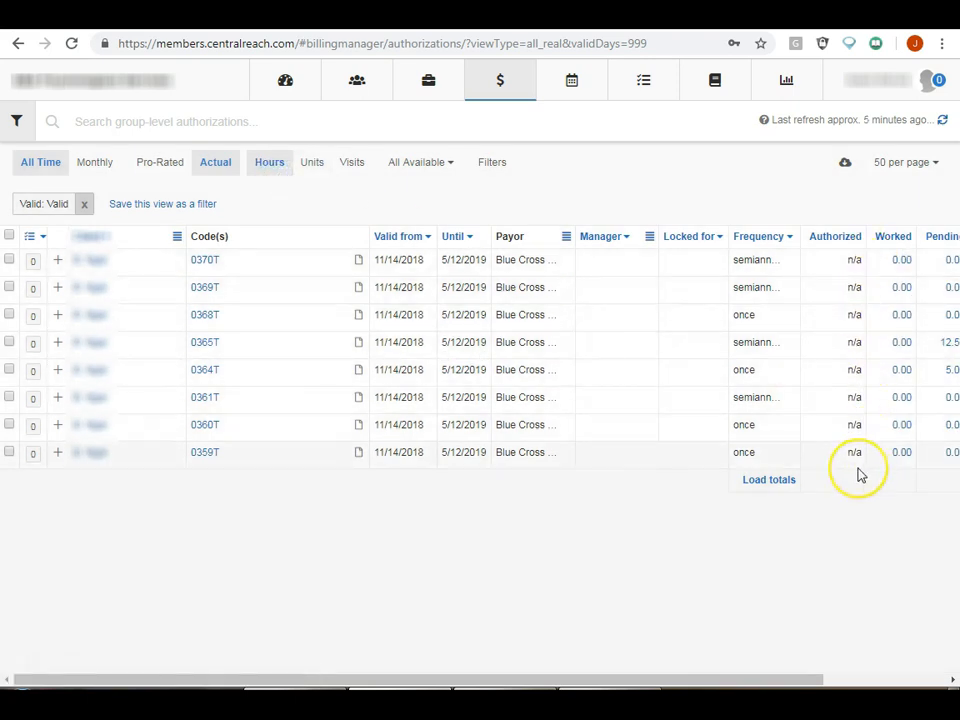
{"action": "mouse_move", "coordinate": [263, 138]}
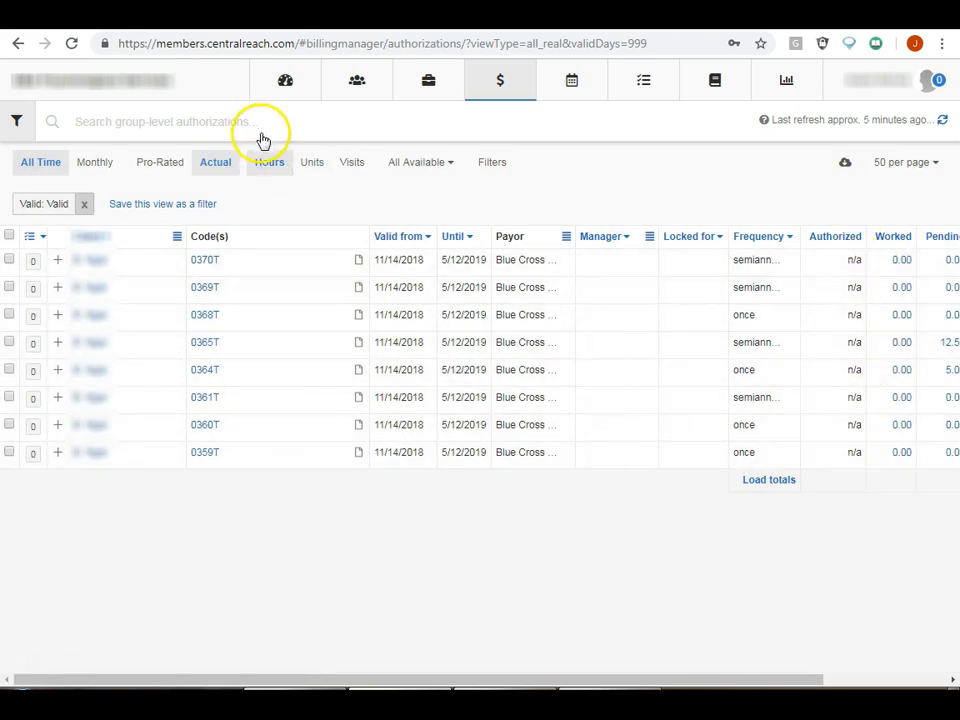
{"action": "left_click", "coordinate": [311, 162]}
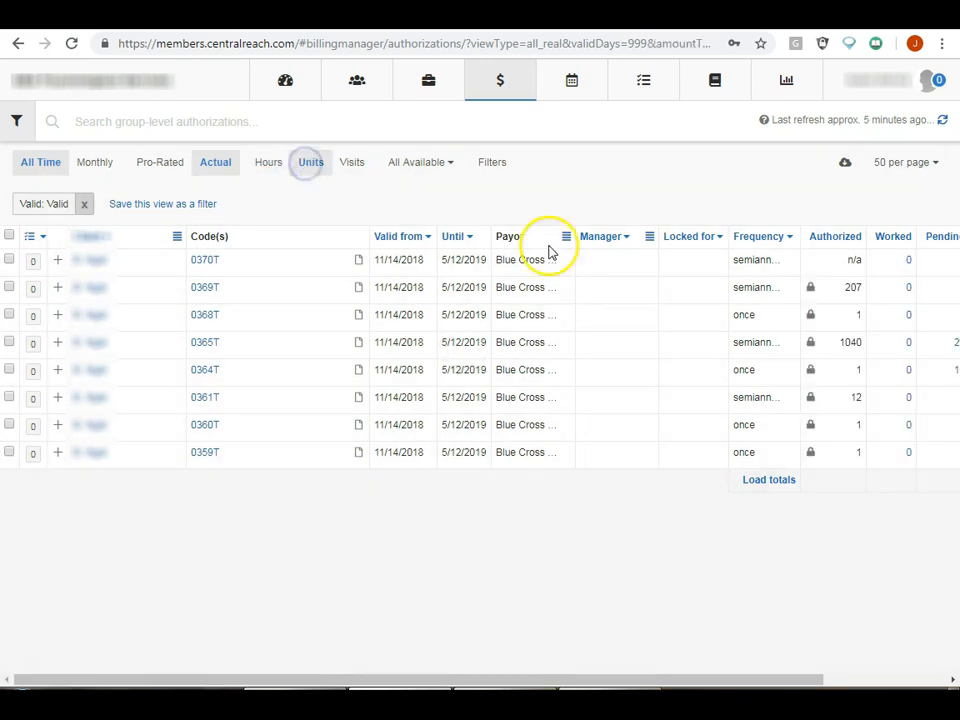
{"action": "mouse_move", "coordinate": [865, 430]}
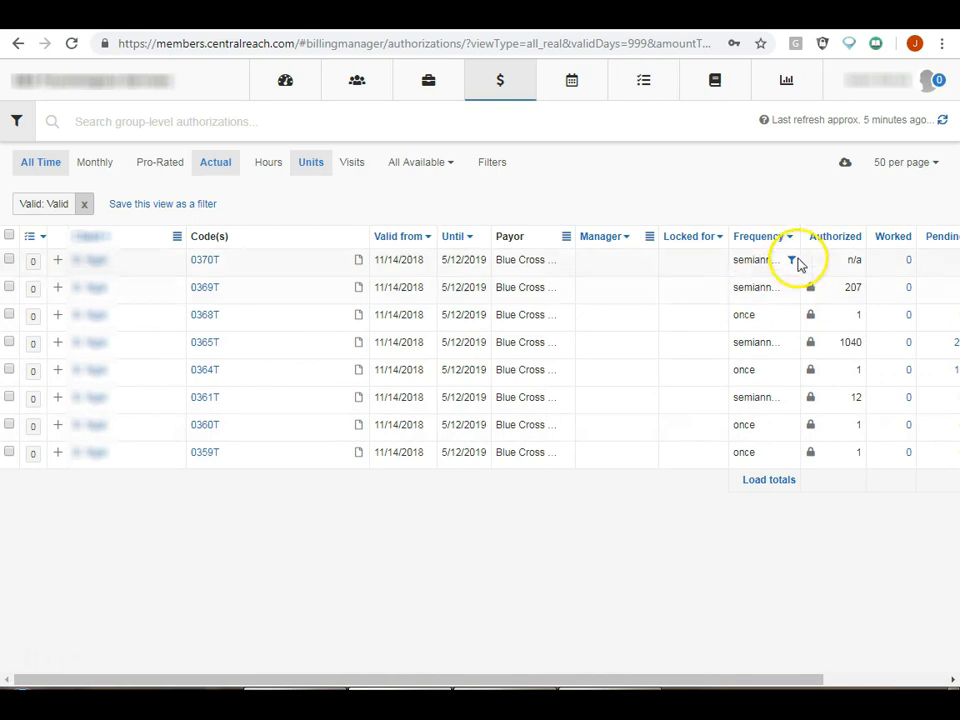
{"action": "mouse_move", "coordinate": [738, 247]}
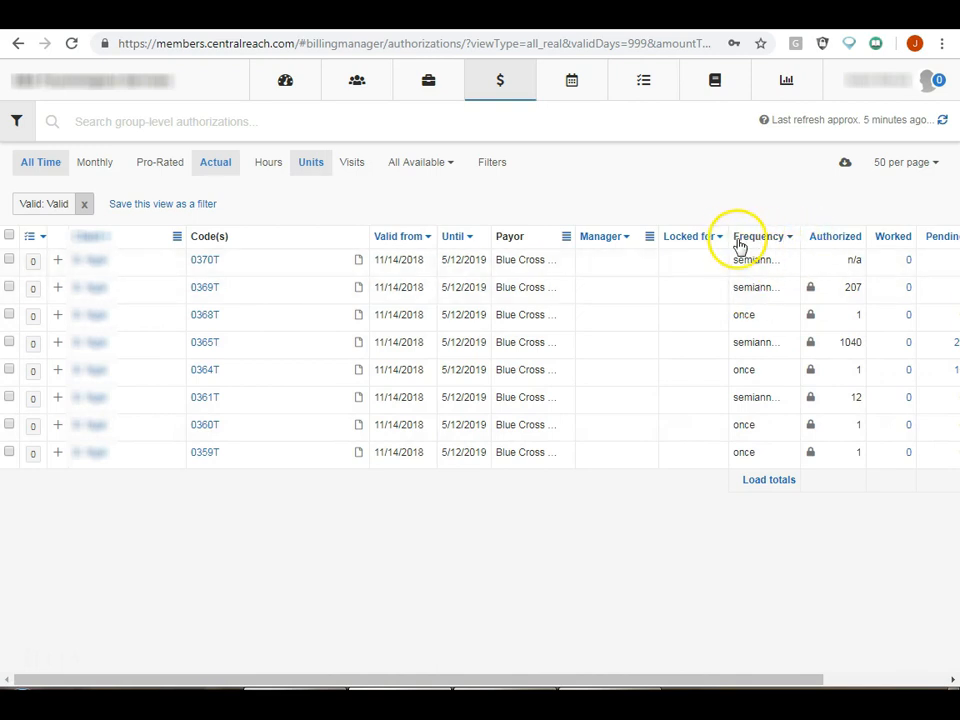
{"action": "mouse_move", "coordinate": [760, 320]}
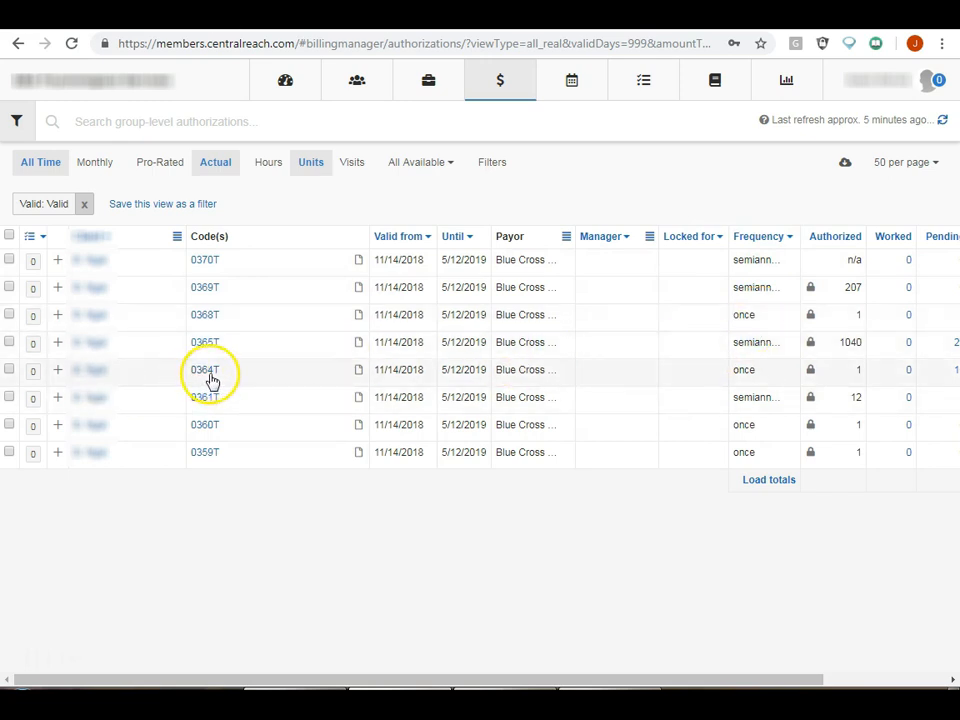
{"action": "mouse_move", "coordinate": [398, 369]}
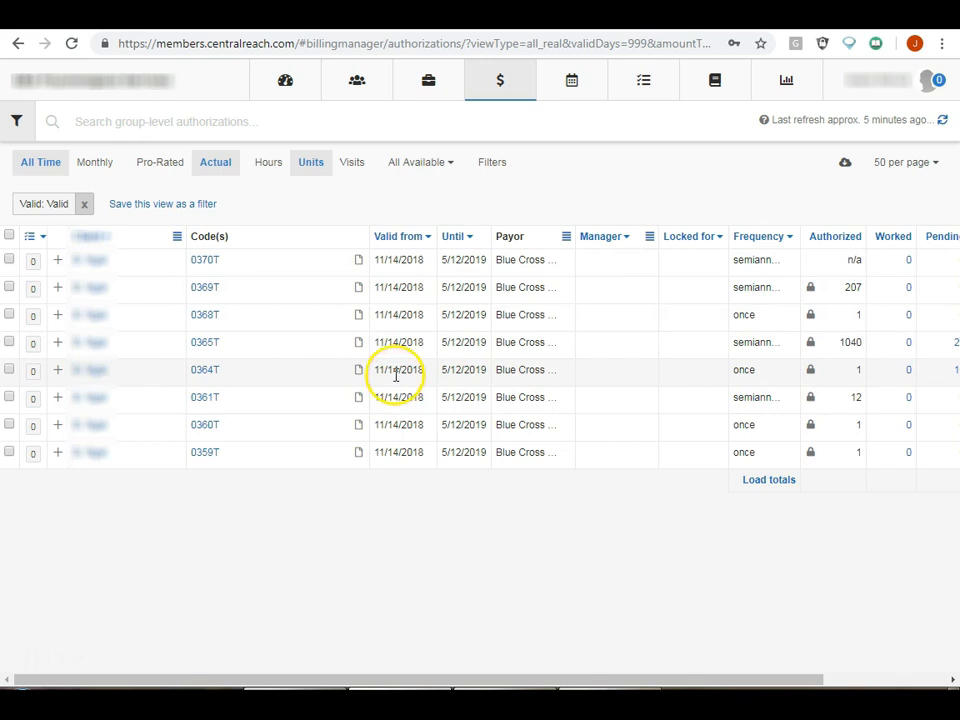
{"action": "mouse_move", "coordinate": [455, 384]}
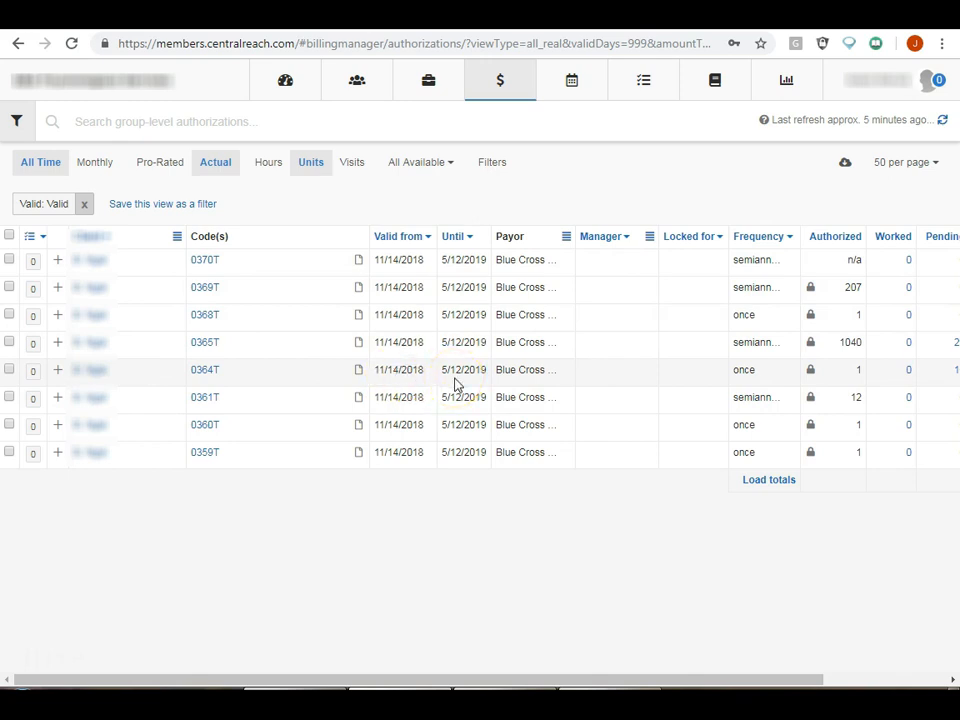
{"action": "mouse_move", "coordinate": [735, 370]}
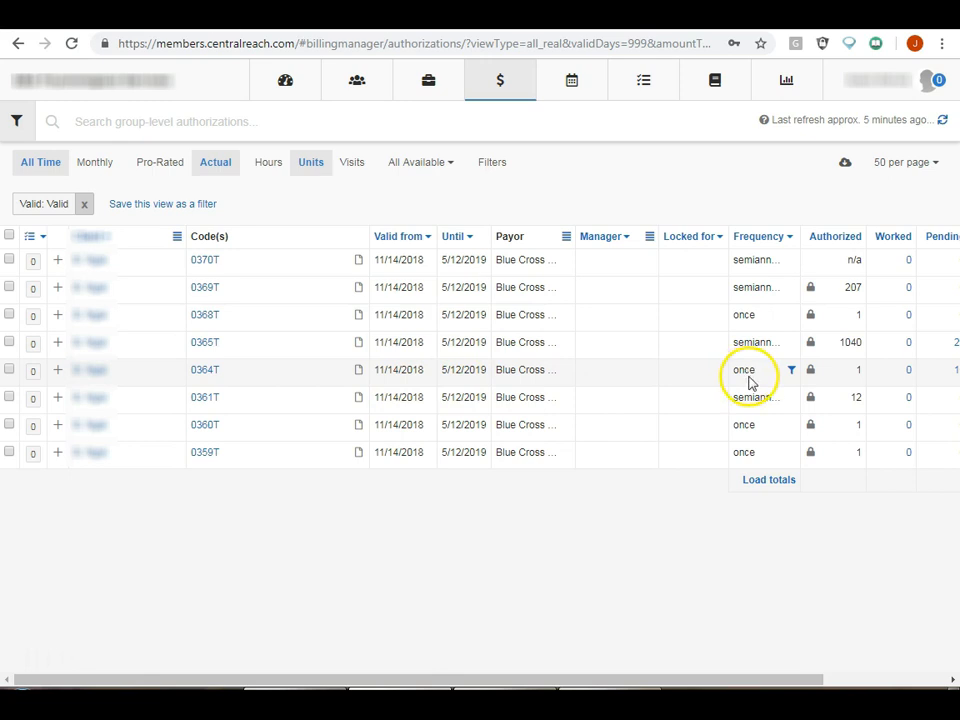
{"action": "mouse_move", "coordinate": [858, 372]}
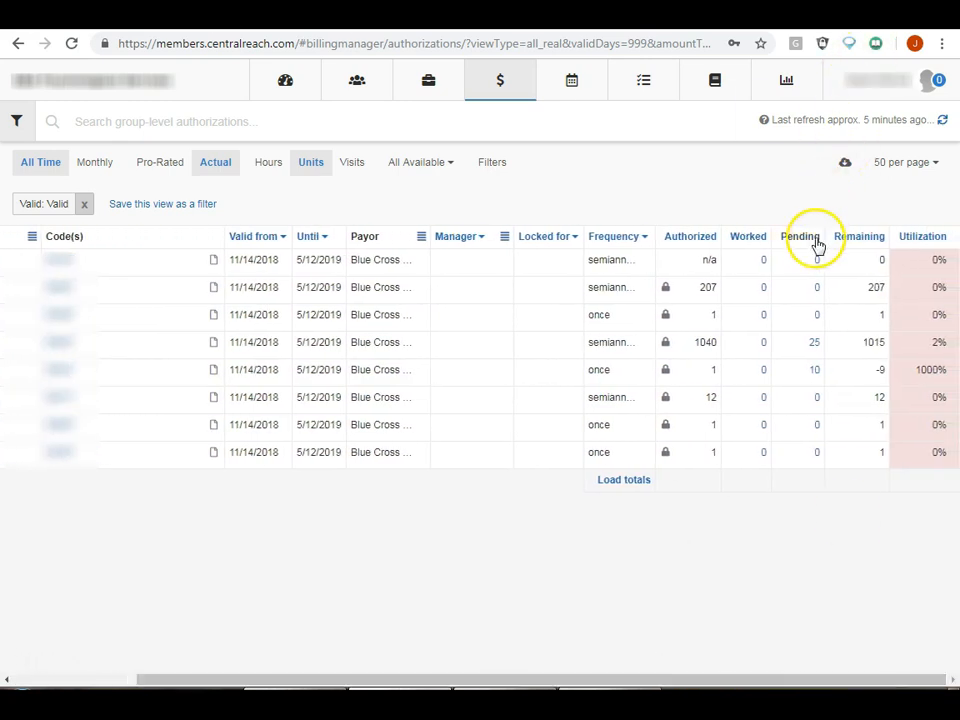
{"action": "mouse_move", "coordinate": [821, 378]}
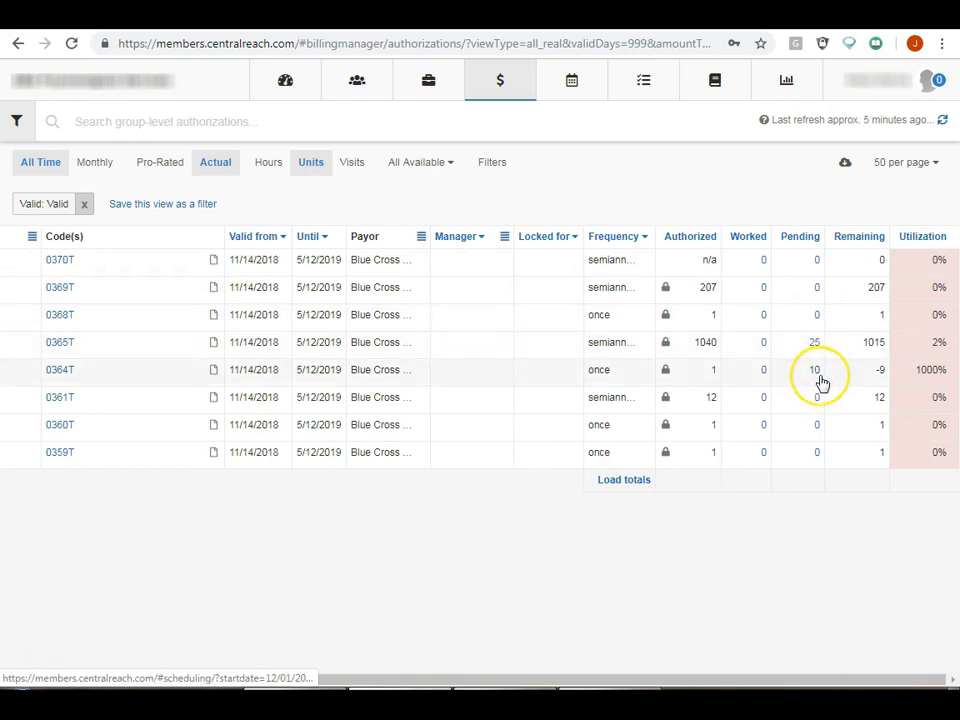
{"action": "mouse_move", "coordinate": [878, 383]}
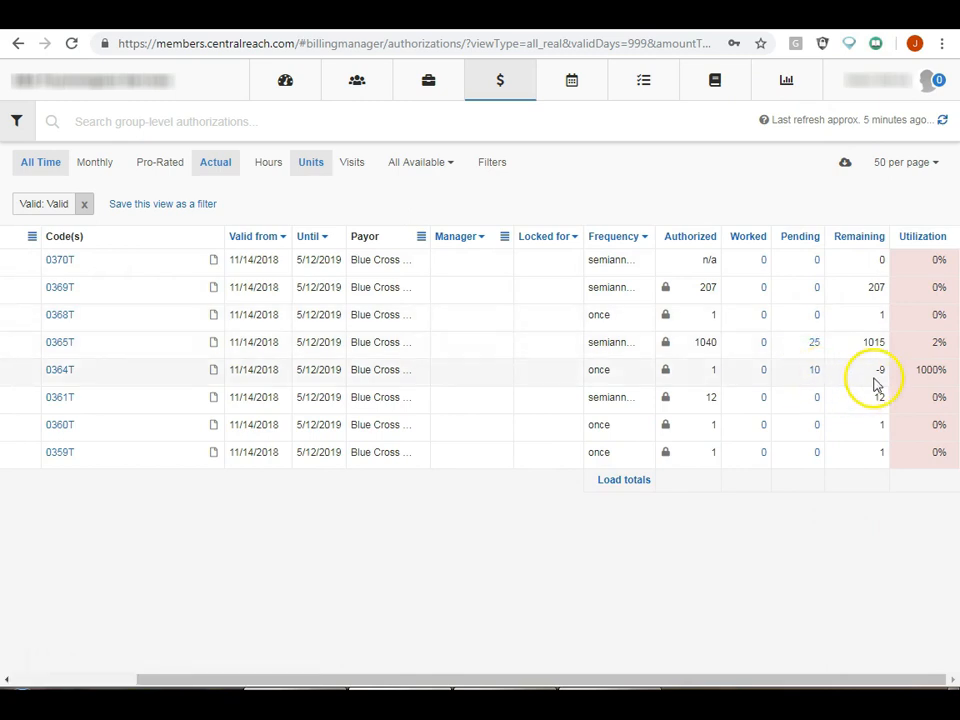
{"action": "mouse_move", "coordinate": [895, 378]}
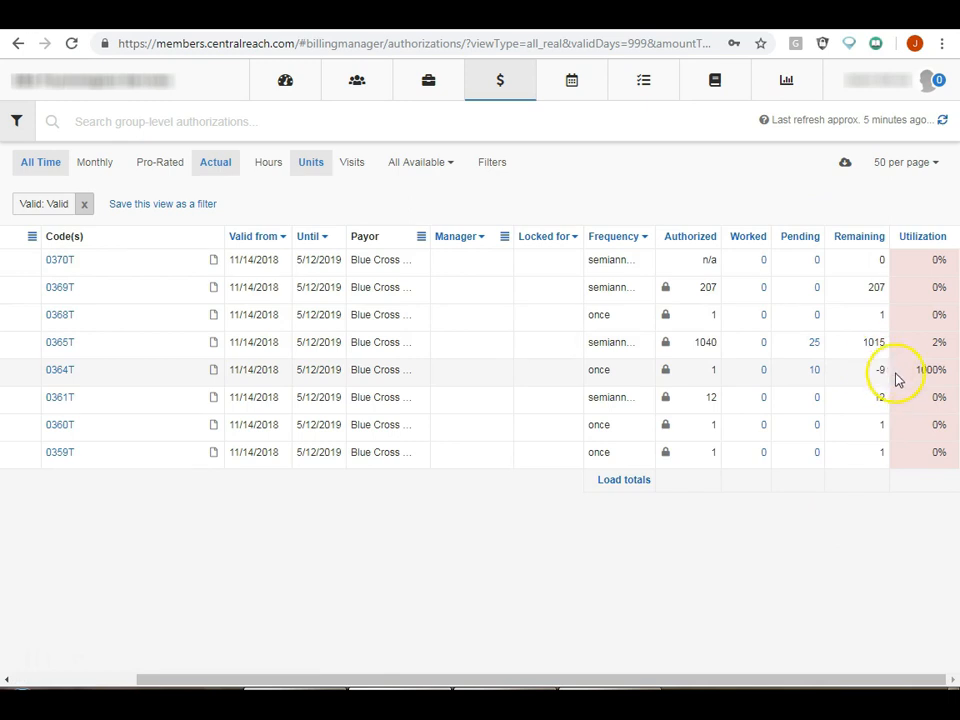
{"action": "mouse_move", "coordinate": [935, 372]}
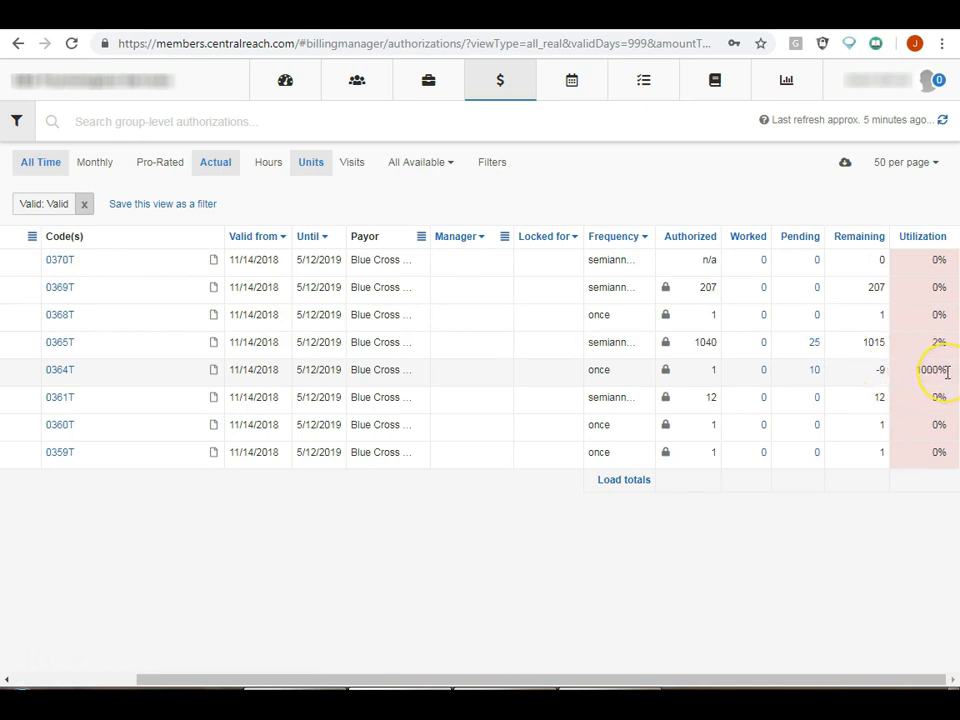
{"action": "mouse_move", "coordinate": [445, 335]}
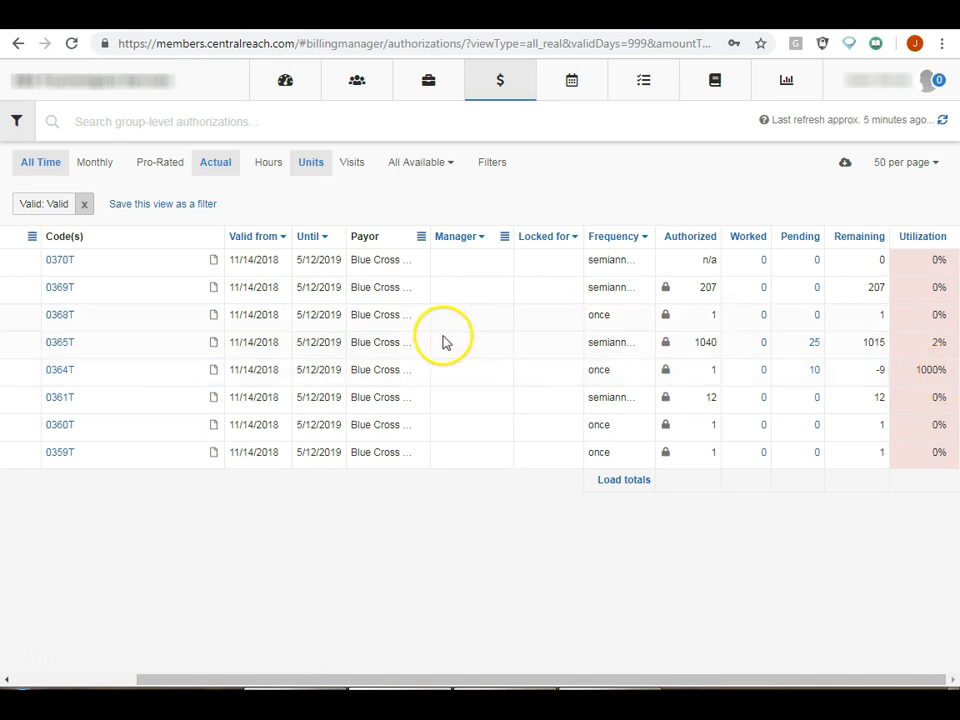
{"action": "mouse_move", "coordinate": [73, 357]}
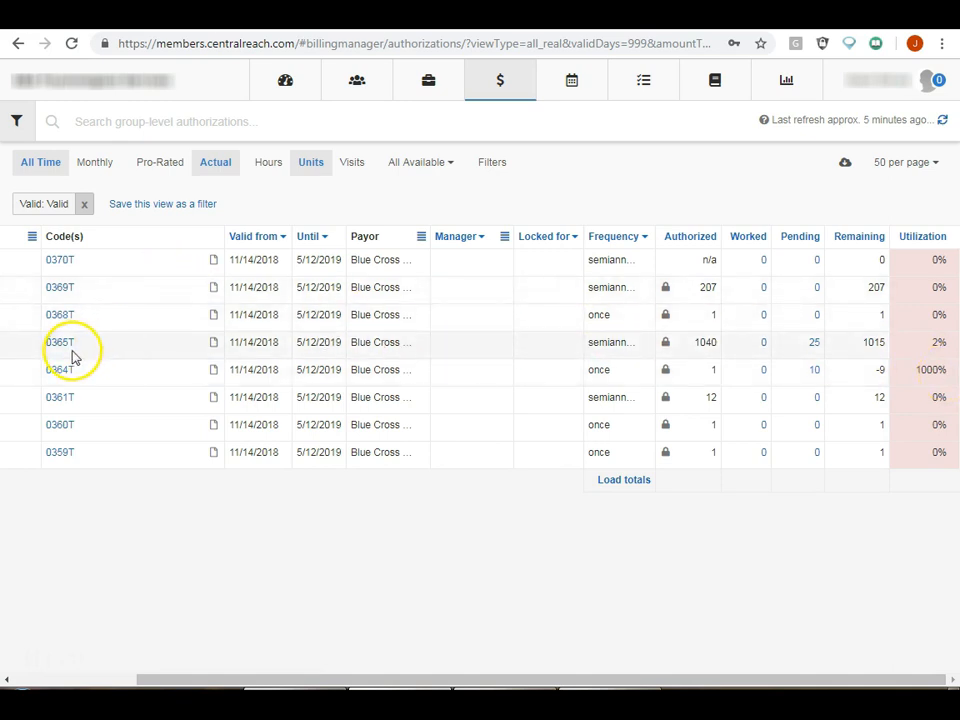
{"action": "mouse_move", "coordinate": [257, 360]}
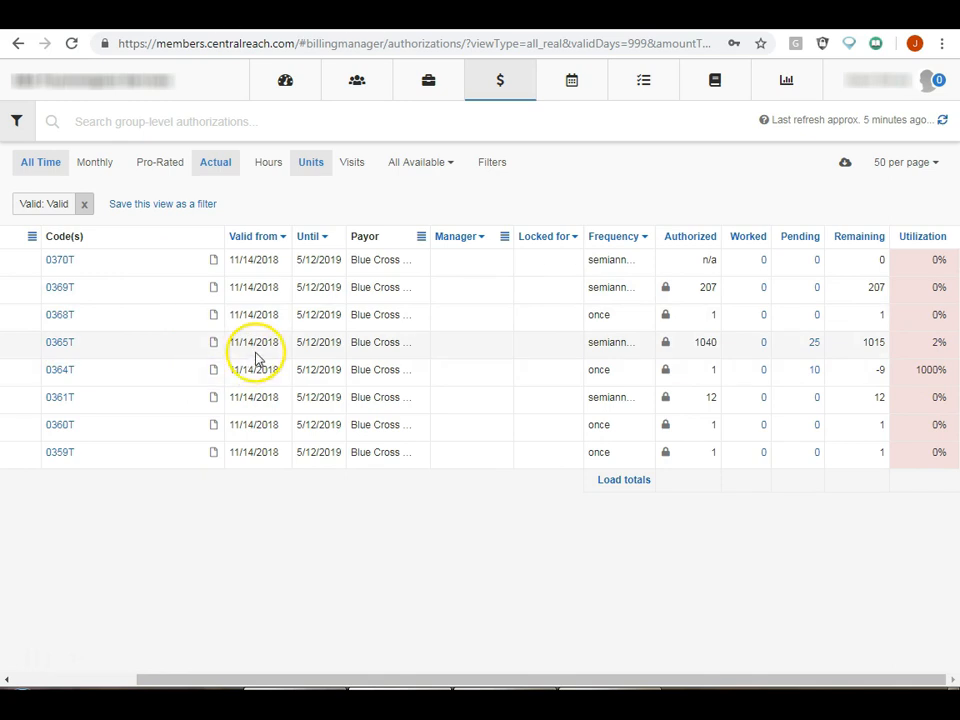
{"action": "mouse_move", "coordinate": [115, 390]}
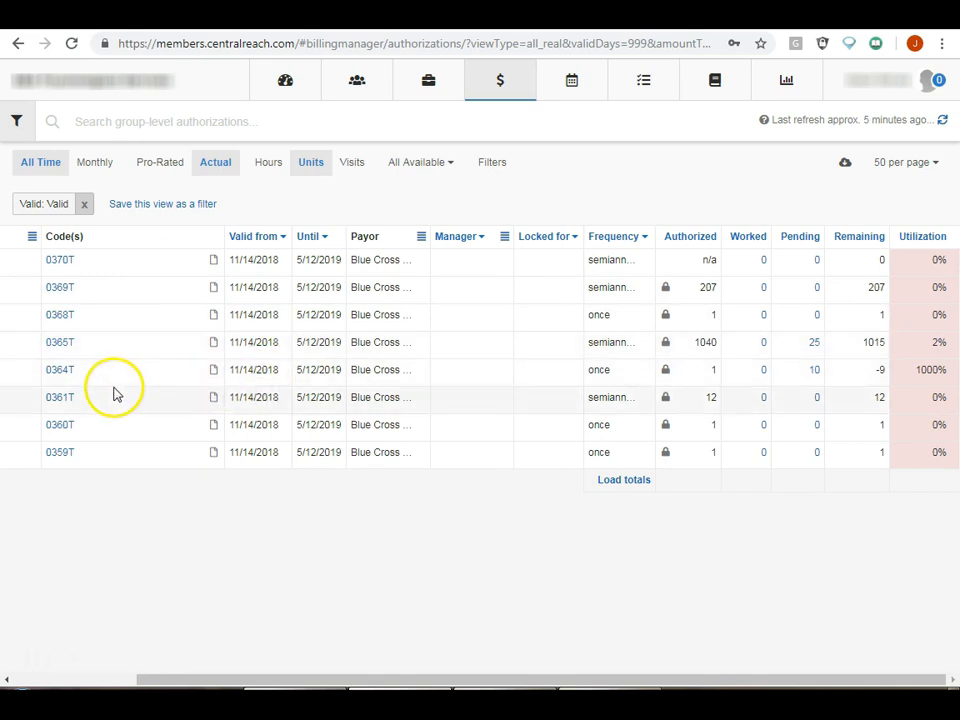
{"action": "mouse_move", "coordinate": [565, 342]}
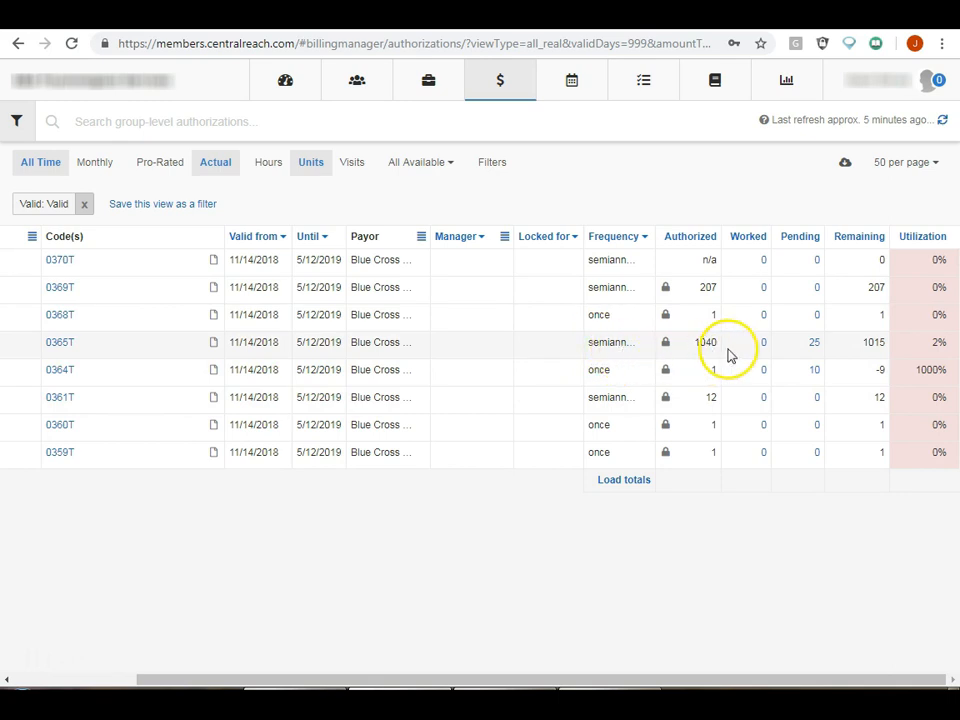
{"action": "mouse_move", "coordinate": [820, 350]}
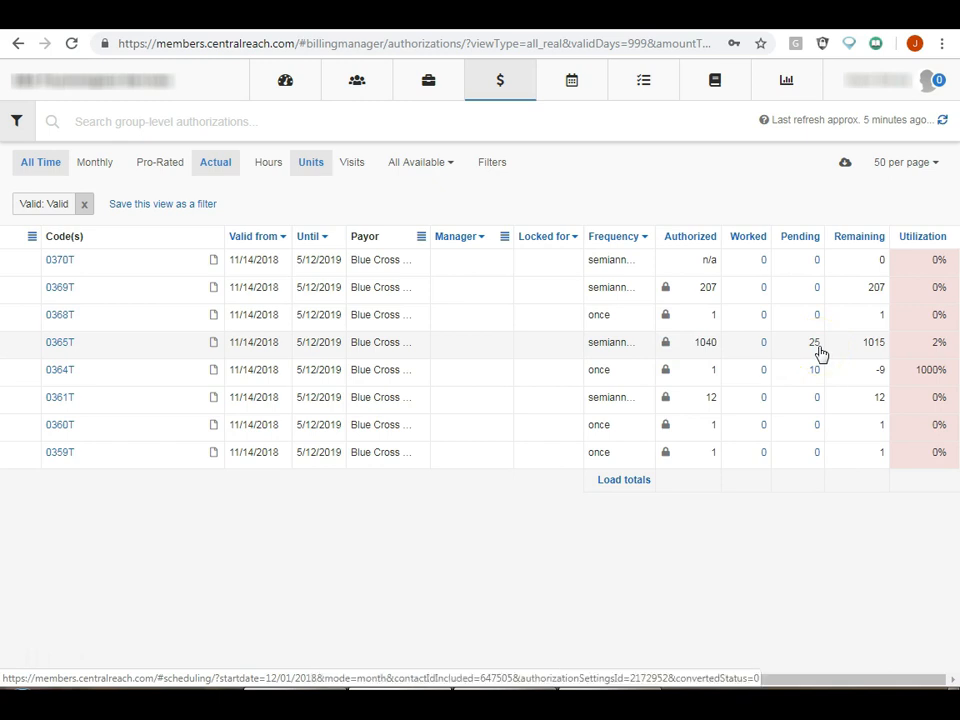
{"action": "mouse_move", "coordinate": [878, 358]}
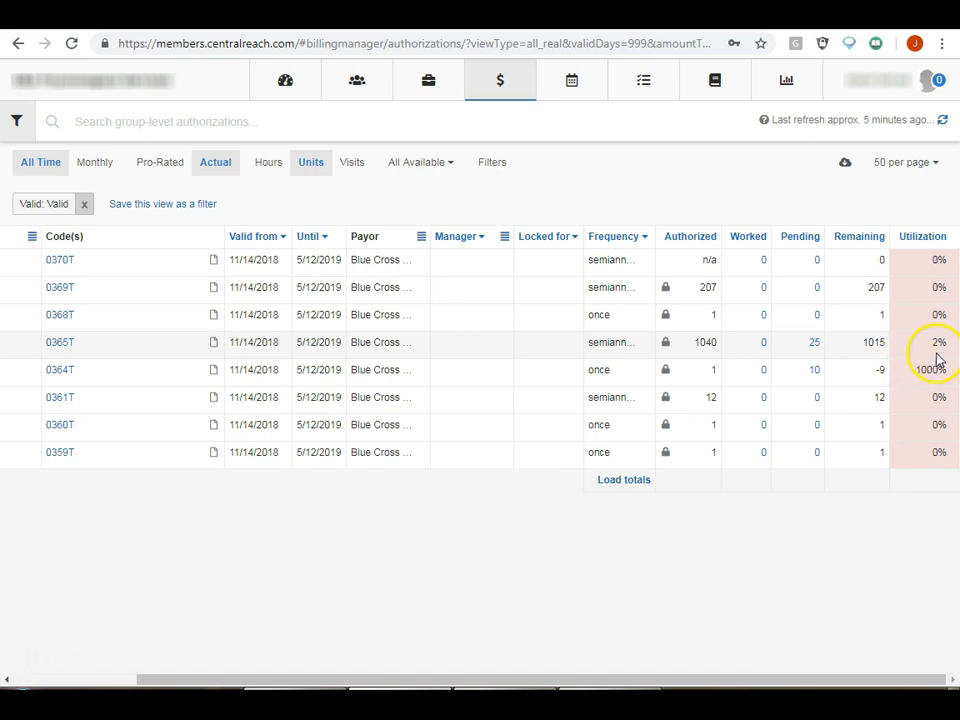
{"action": "mouse_move", "coordinate": [945, 360]}
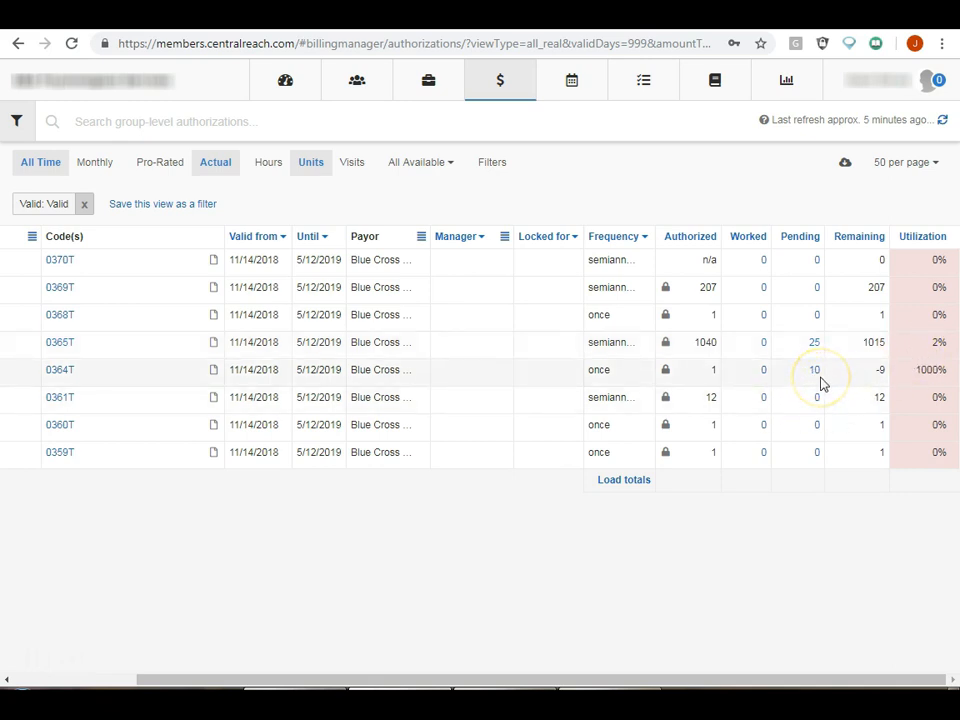
{"action": "mouse_move", "coordinate": [819, 375]}
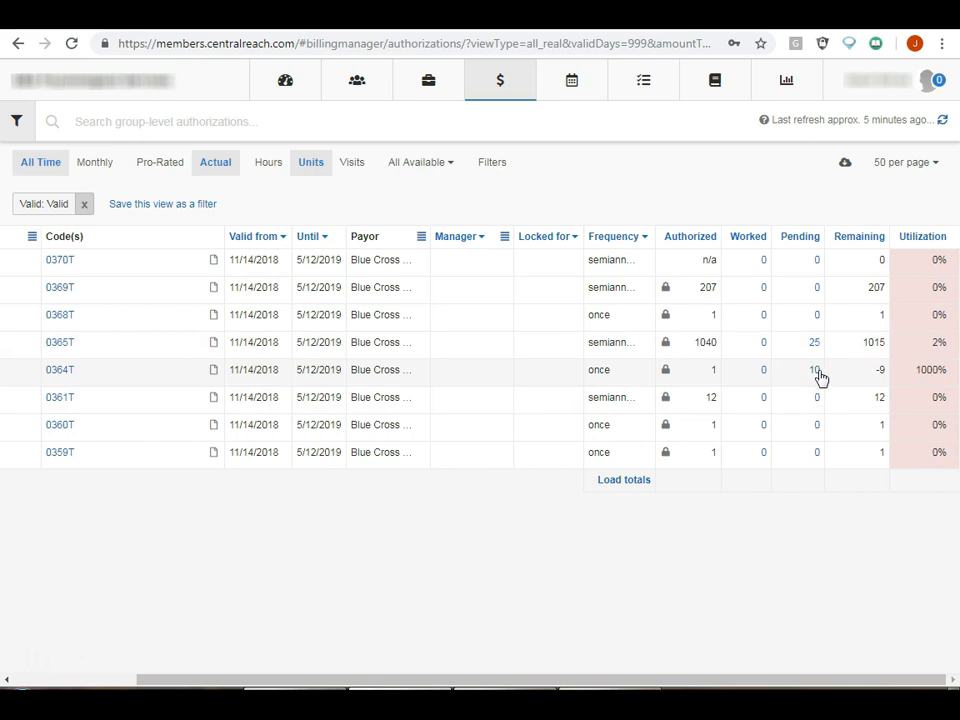
{"action": "mouse_move", "coordinate": [925, 390]}
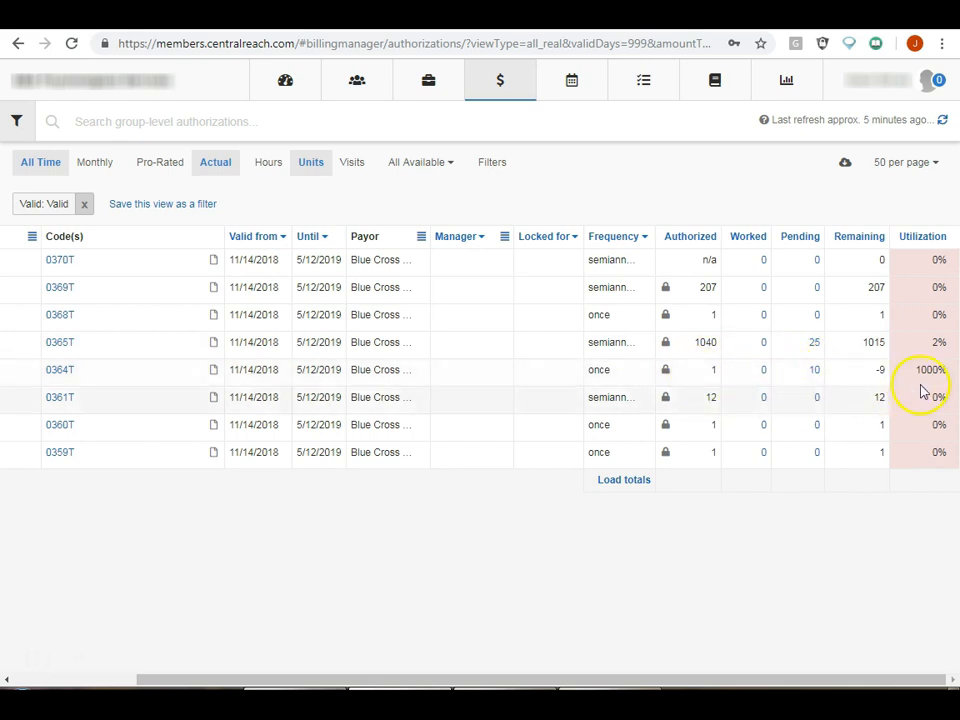
{"action": "mouse_move", "coordinate": [583, 378]}
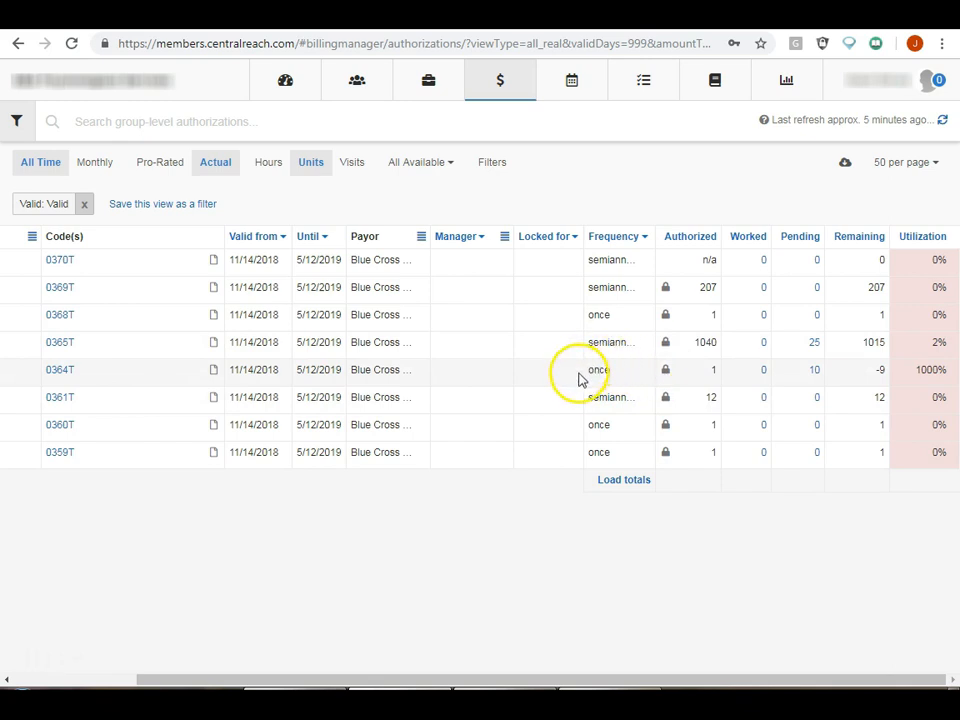
{"action": "mouse_move", "coordinate": [670, 397]}
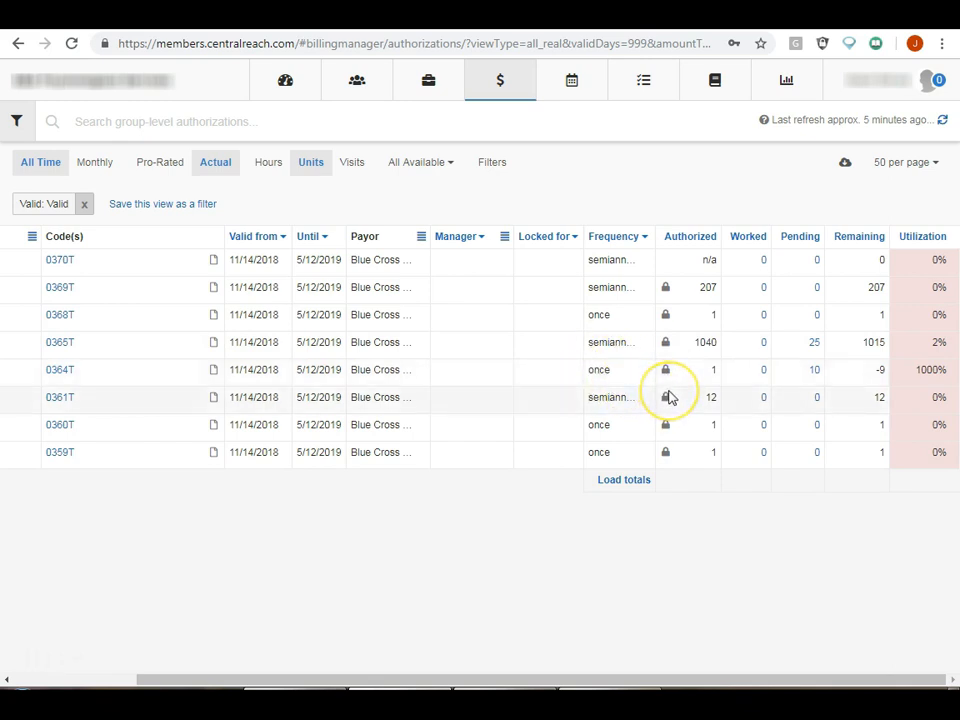